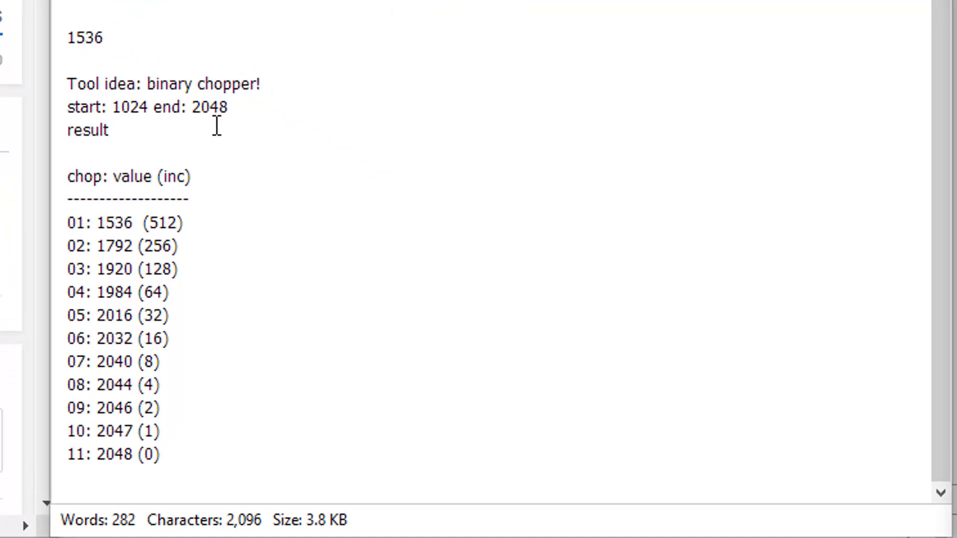
{"action": "mouse_move", "coordinate": [447, 108]}
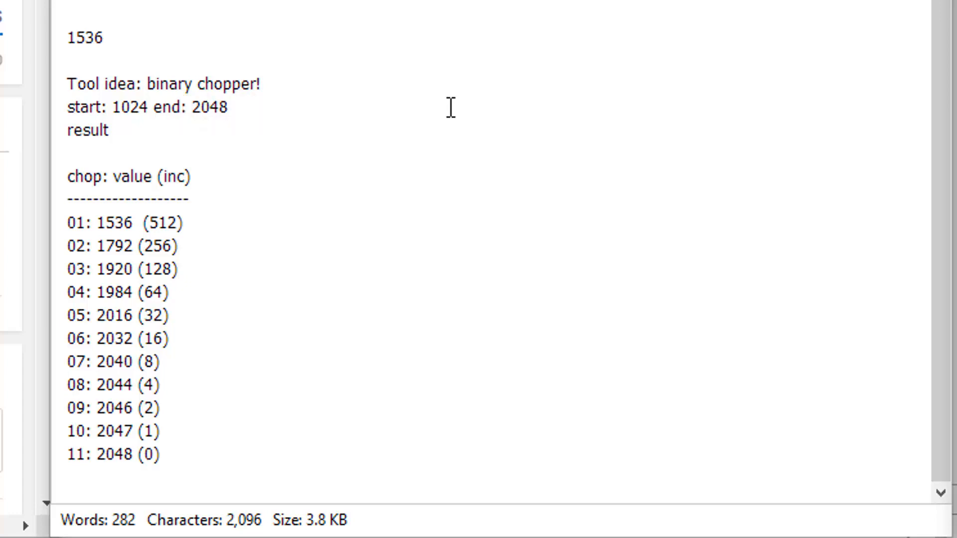
Minimize the Chrome window showing the testtoolhub repository so IntelliJ IDEA is visible.
{"action": "double_click", "coordinate": [131, 108]}
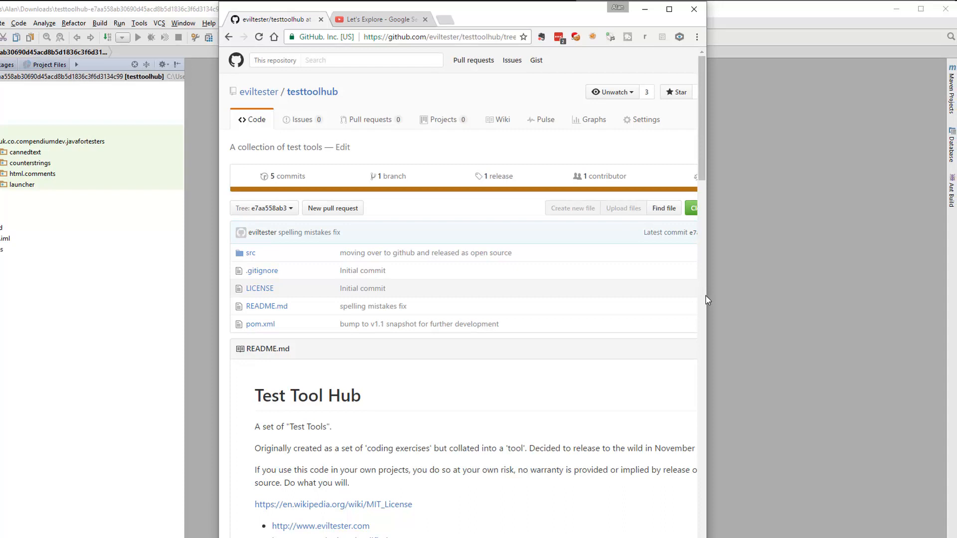
{"action": "mouse_move", "coordinate": [658, 10]}
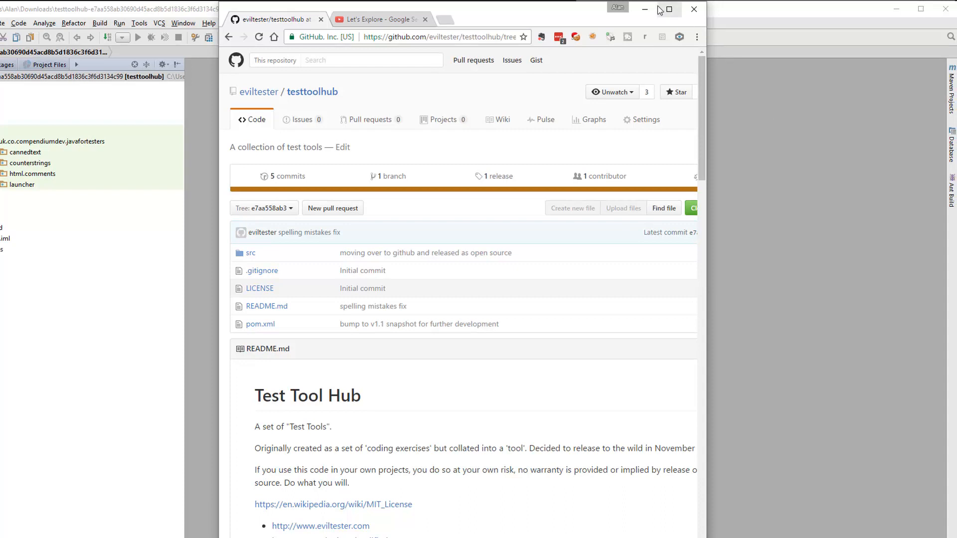
{"action": "mouse_move", "coordinate": [640, 10]}
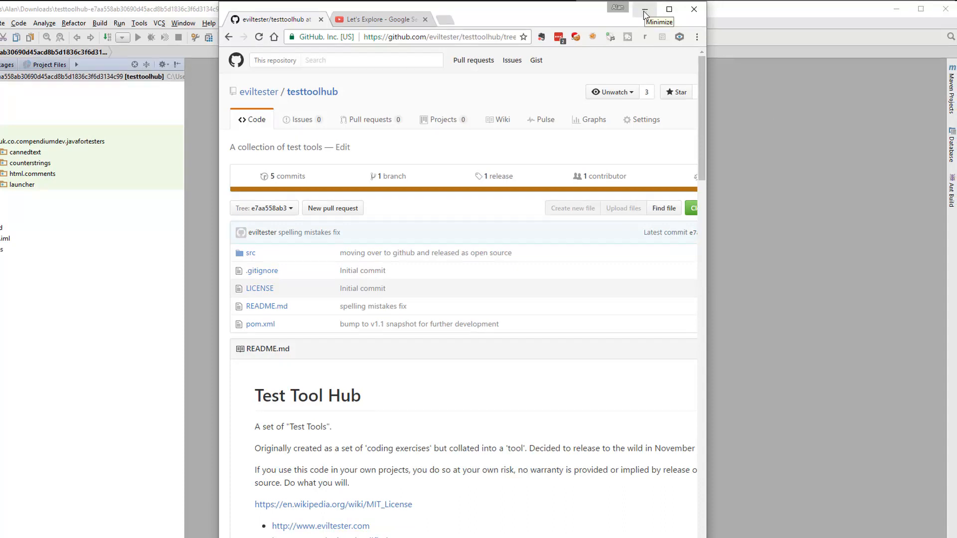
{"action": "mouse_move", "coordinate": [646, 14]}
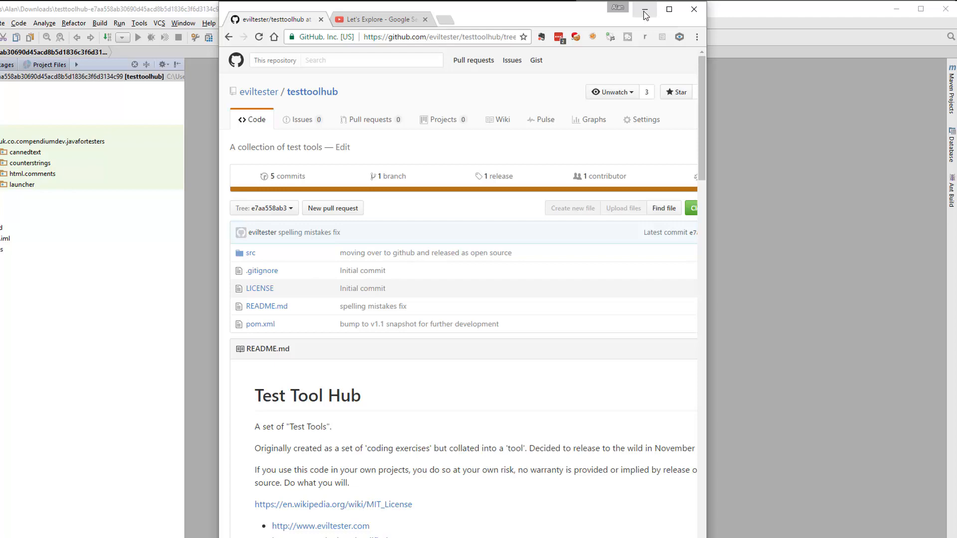
{"action": "left_click", "coordinate": [642, 10]}
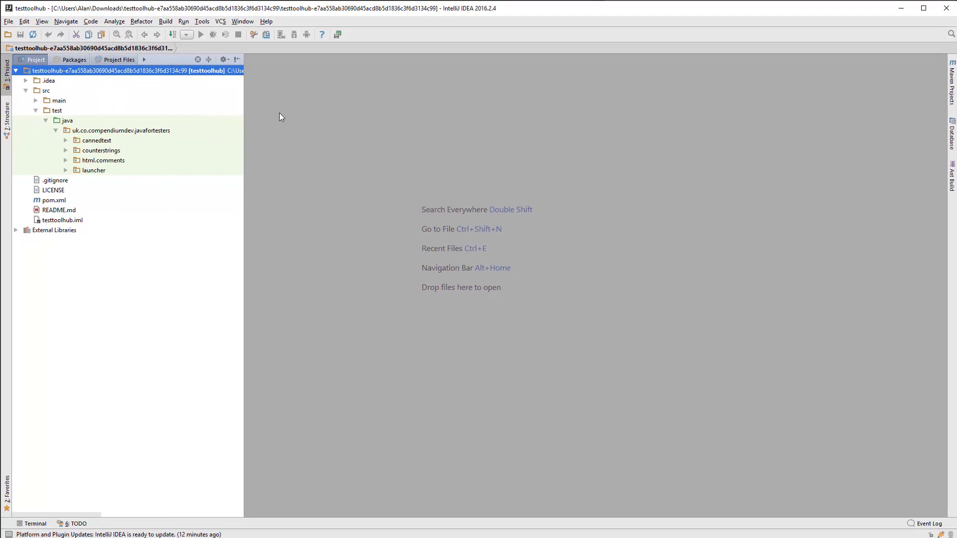
{"action": "mouse_move", "coordinate": [46, 115]}
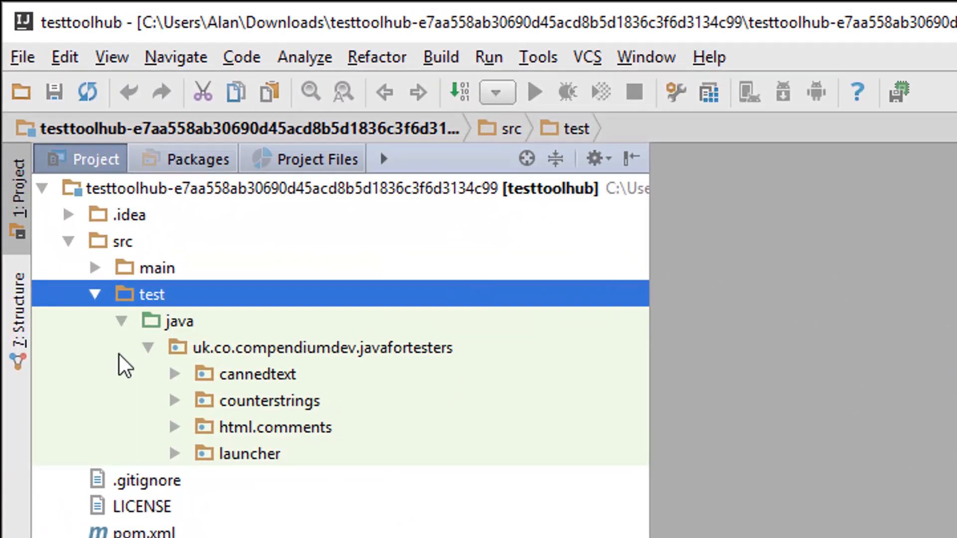
Create a binarychopifier package under uk.co.compendiumdev.javafortesters in the test sources.
{"action": "left_click", "coordinate": [321, 348]}
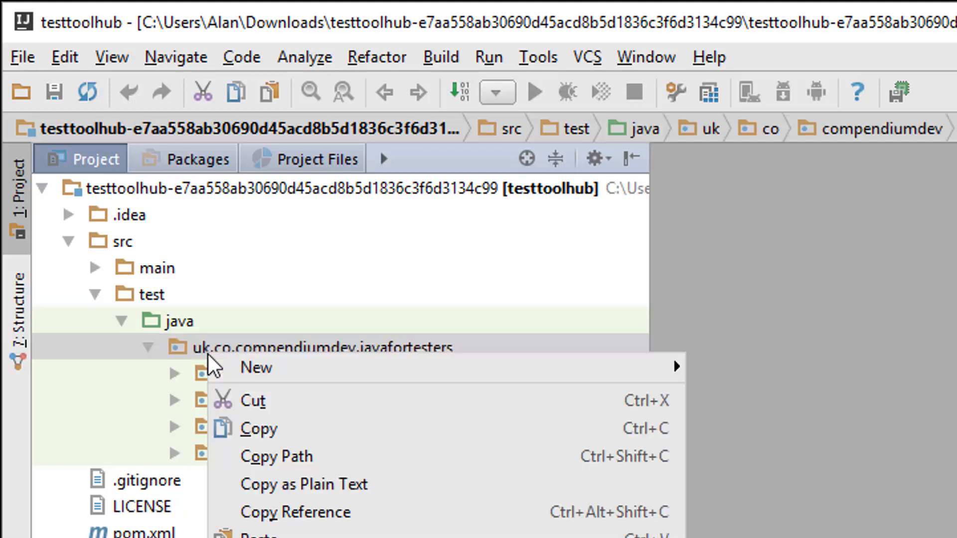
{"action": "mouse_move", "coordinate": [269, 212]}
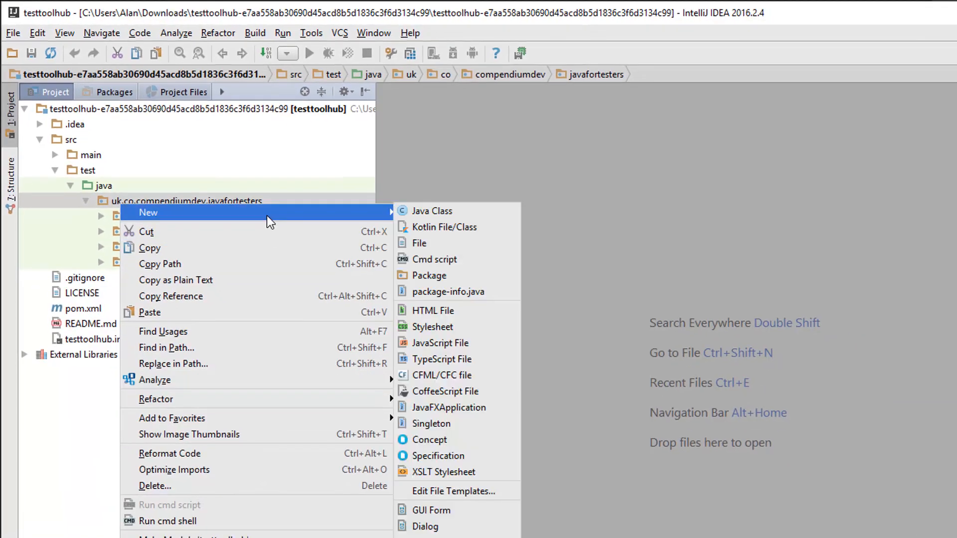
{"action": "mouse_move", "coordinate": [441, 279]}
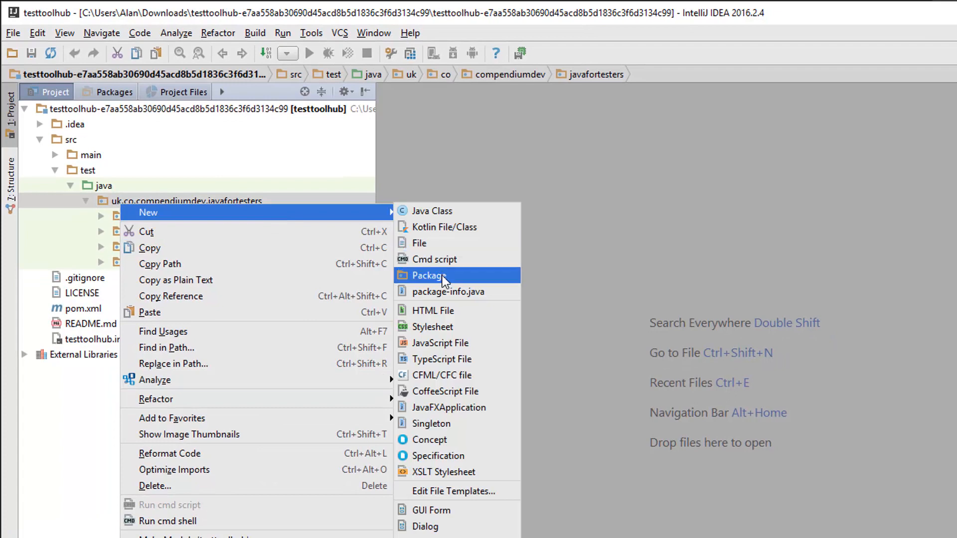
{"action": "left_click", "coordinate": [428, 276]}
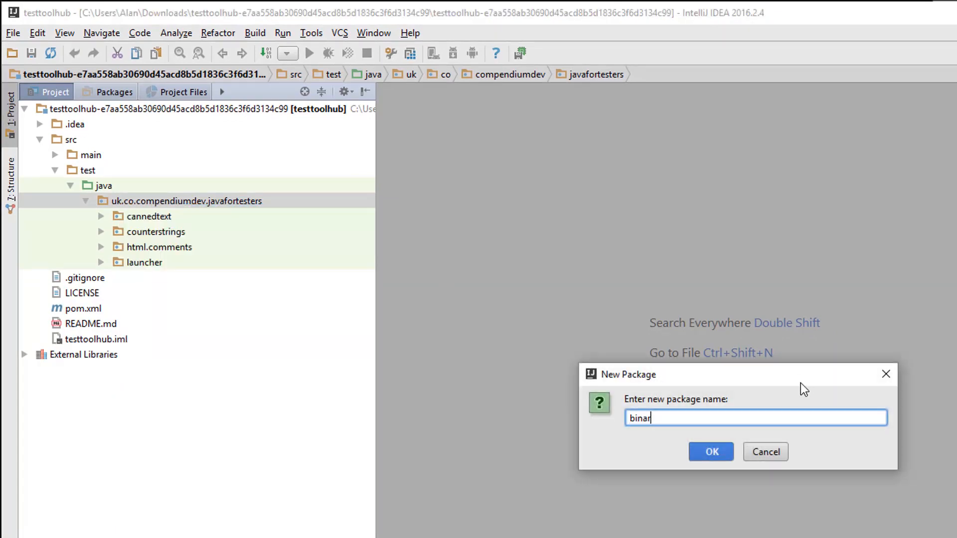
{"action": "type", "text": "ychopifi"}
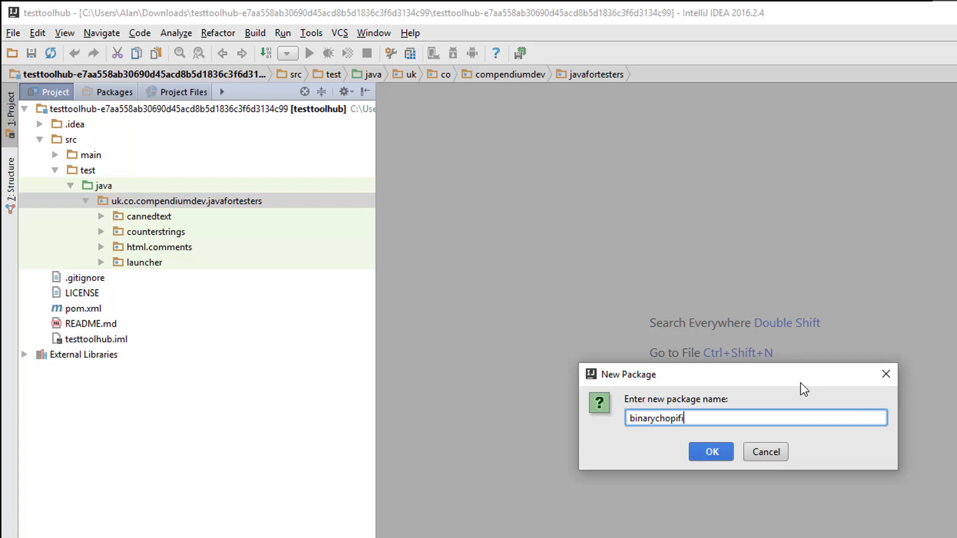
{"action": "left_click", "coordinate": [710, 451]}
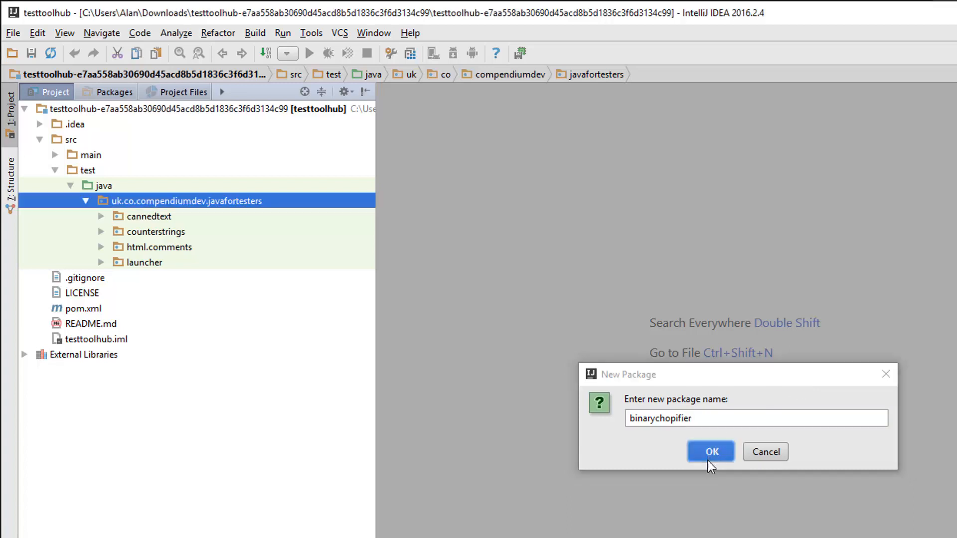
{"action": "left_click", "coordinate": [711, 451]}
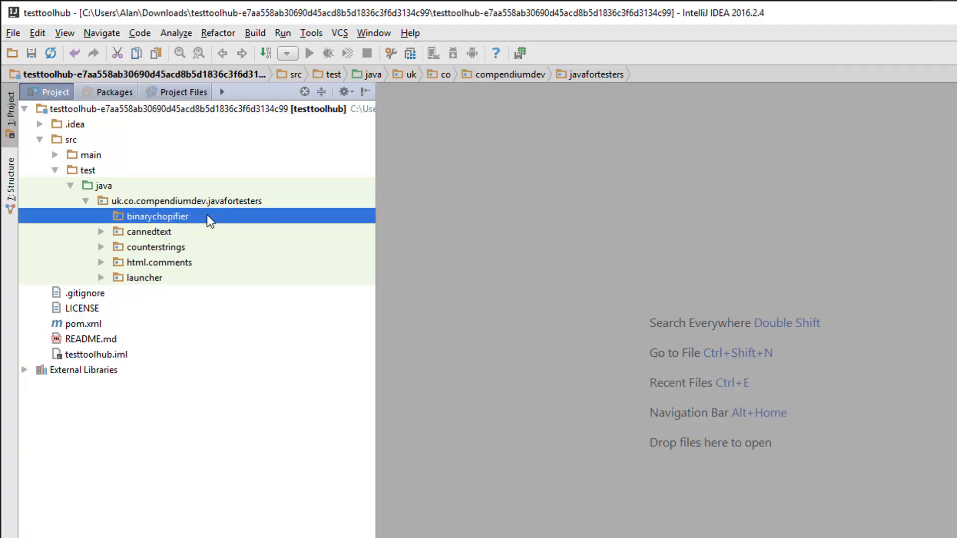
Create a Java class CreateBinaryChopifierTest in the binarychopifier package.
{"action": "right_click", "coordinate": [158, 216]}
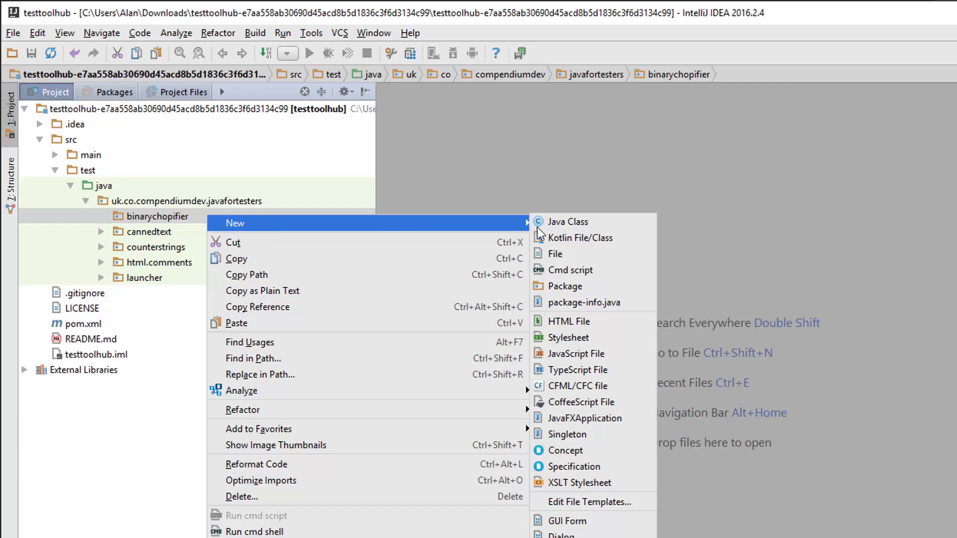
{"action": "left_click", "coordinate": [567, 221]}
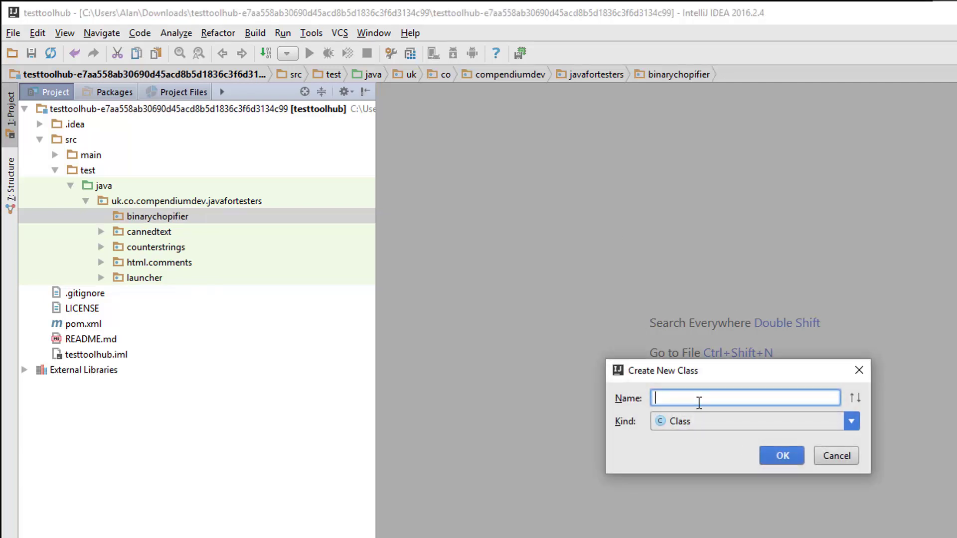
{"action": "type", "text": "CreateBinaryC"}
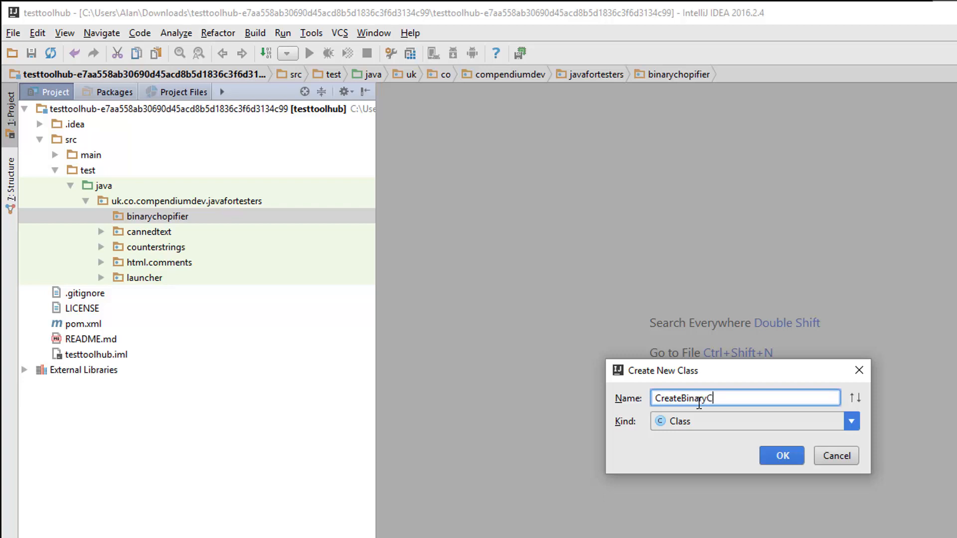
{"action": "type", "text": "hopifierTest"}
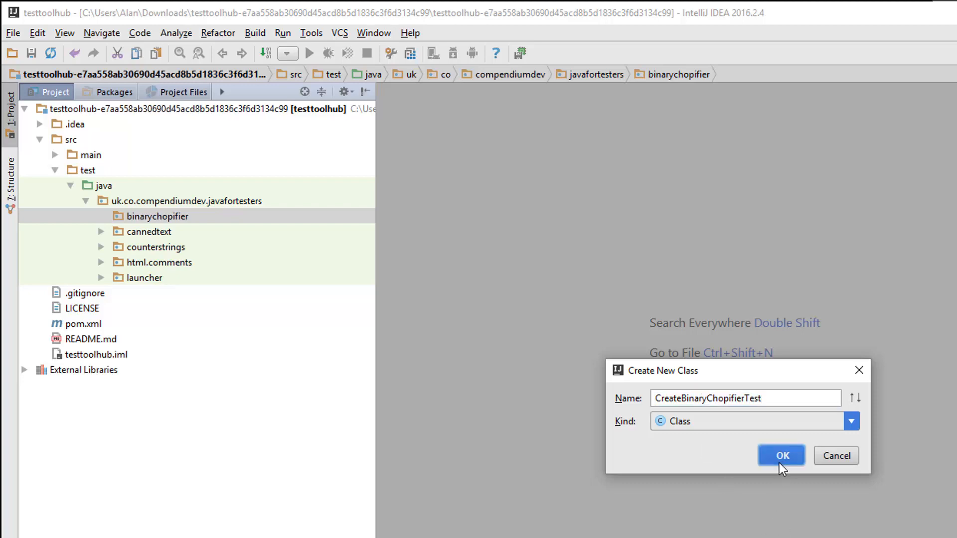
{"action": "left_click", "coordinate": [781, 455]}
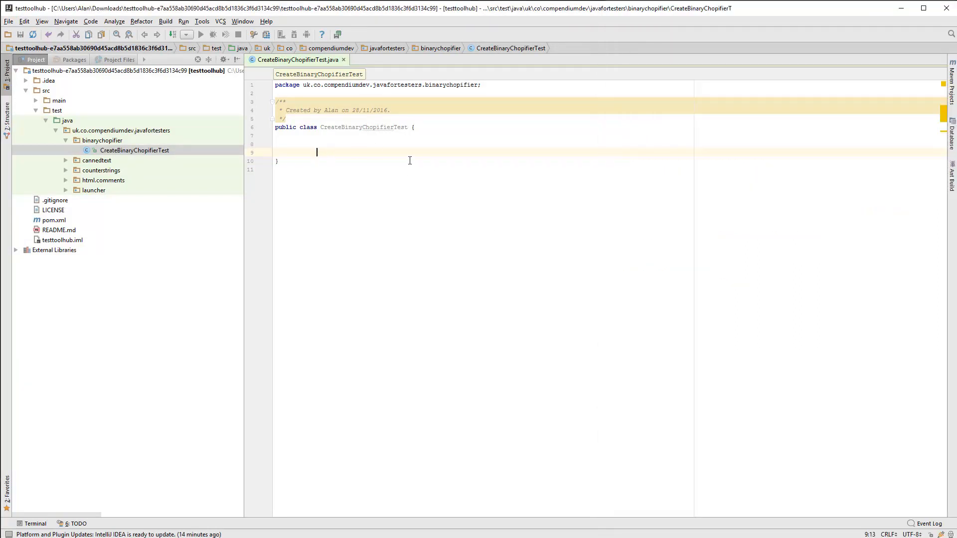
{"action": "type", "text": "/*"}
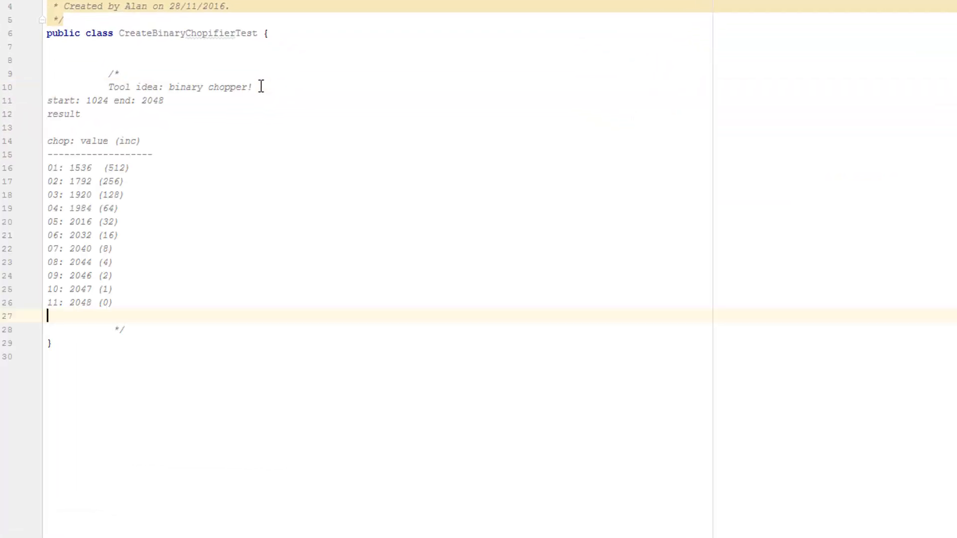
{"action": "type", "text": "Initial Plan"}
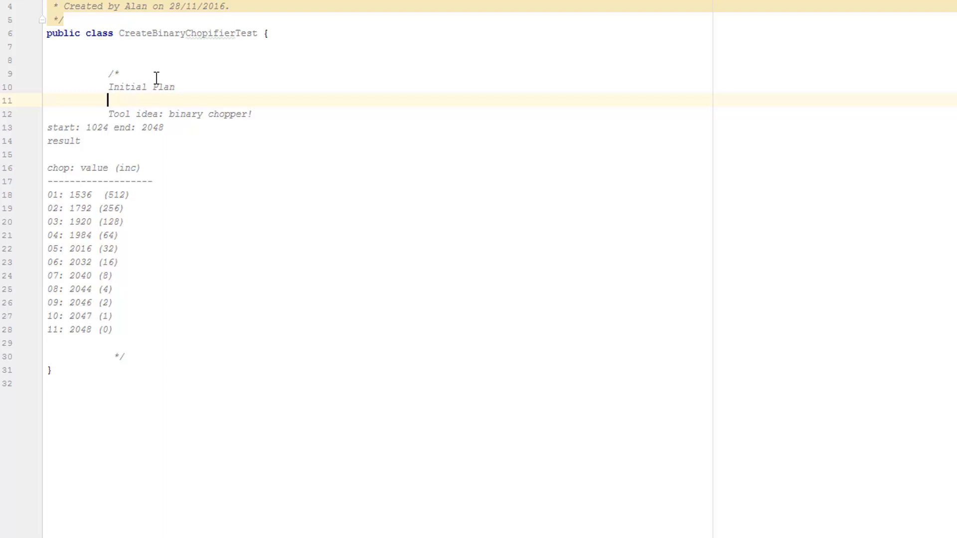
{"action": "type", "text": "@Test"}
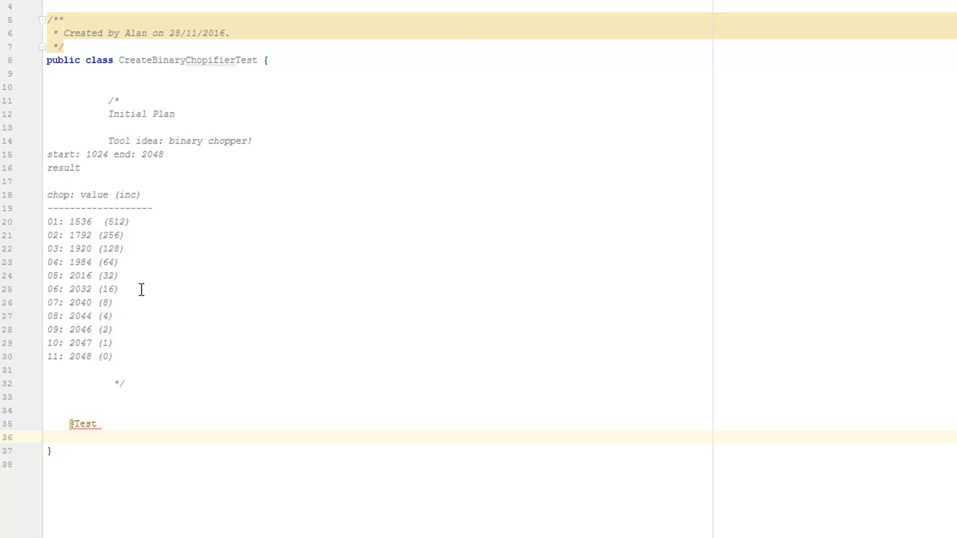
{"action": "left_click", "coordinate": [80, 437]}
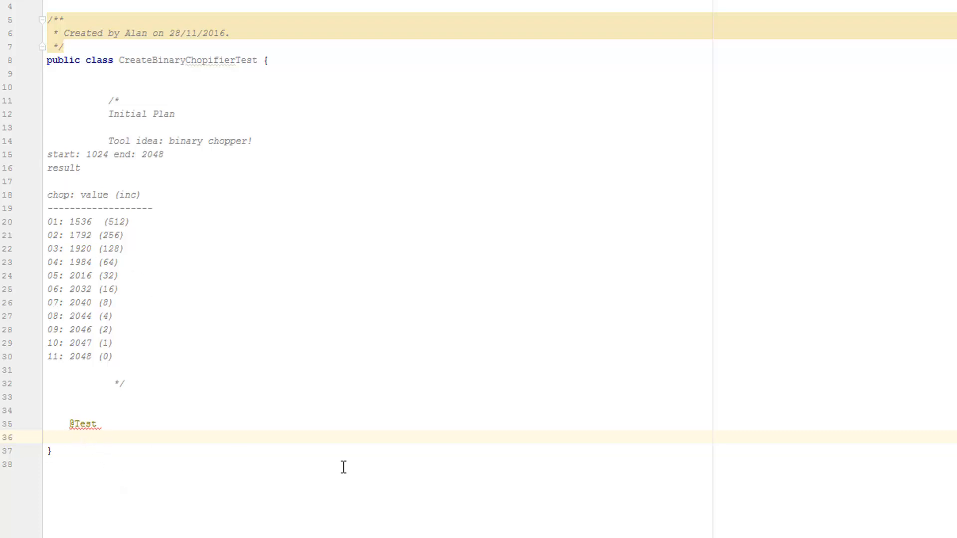
{"action": "type", "text": "public void calcul"}
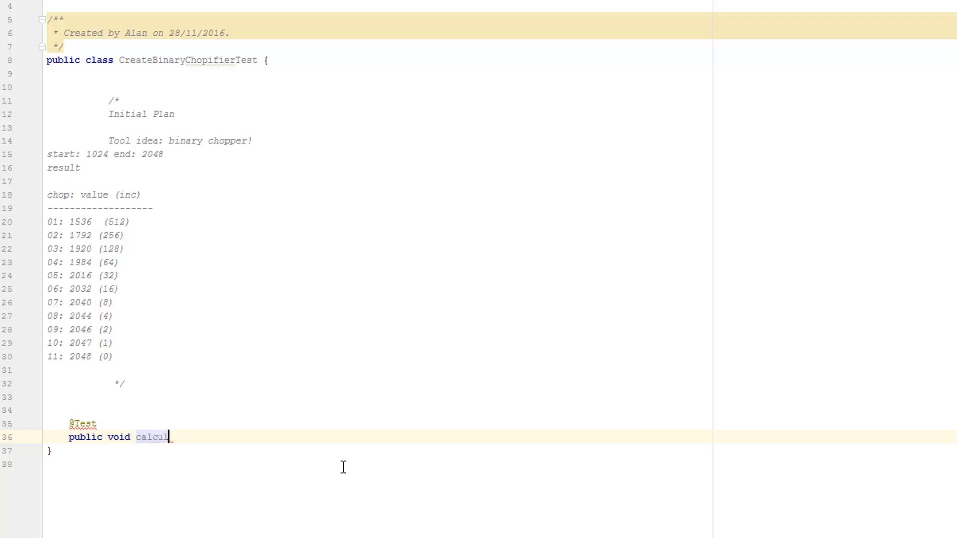
{"action": "type", "text": "ateBinary"}
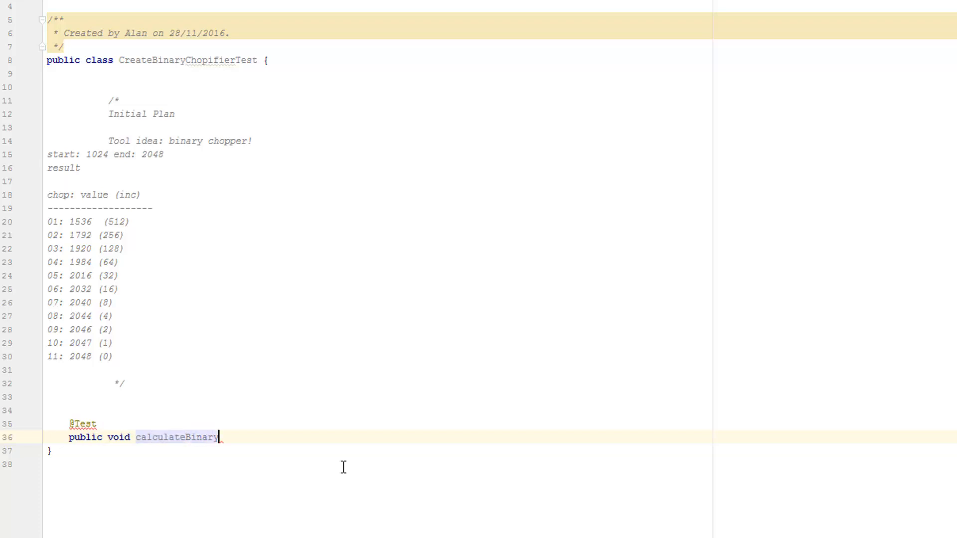
{"action": "type", "text": "ChopFor"}
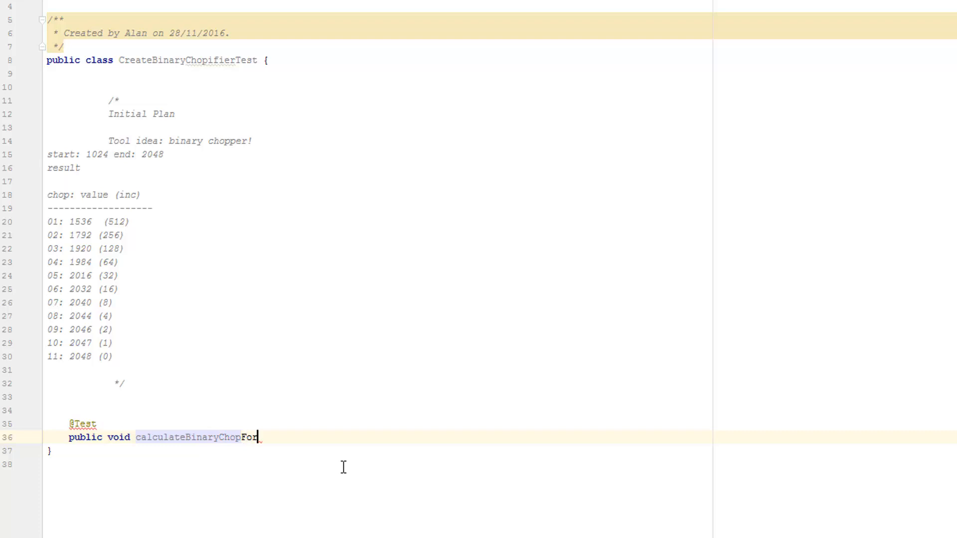
{"action": "type", "text": "StartAndEndFrom"}
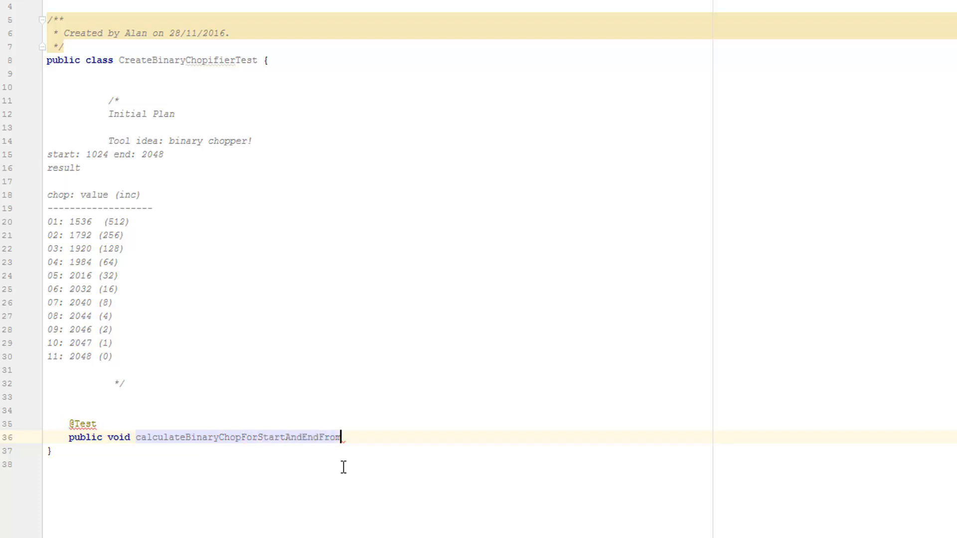
{"action": "type", "text": "Thought"}
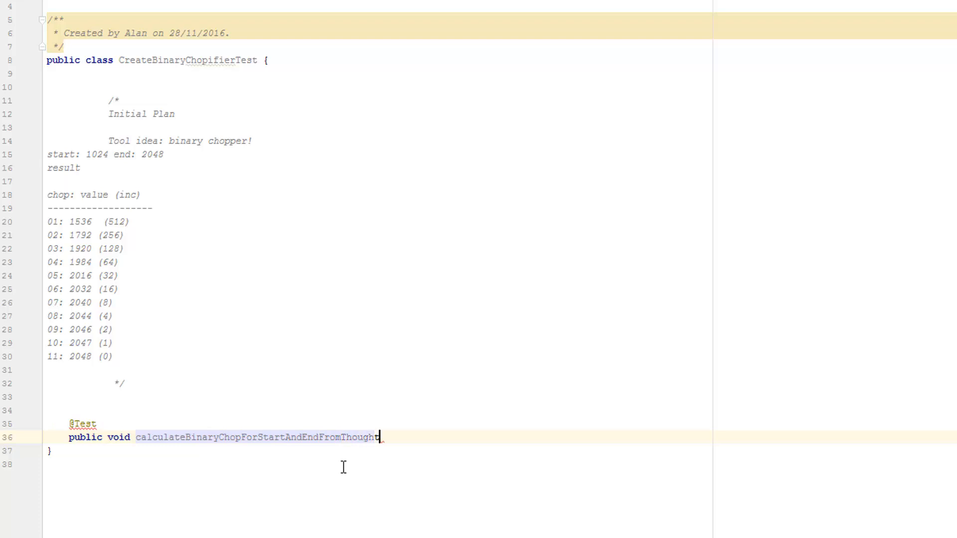
{"action": "type", "text": "Algorithm(){"}
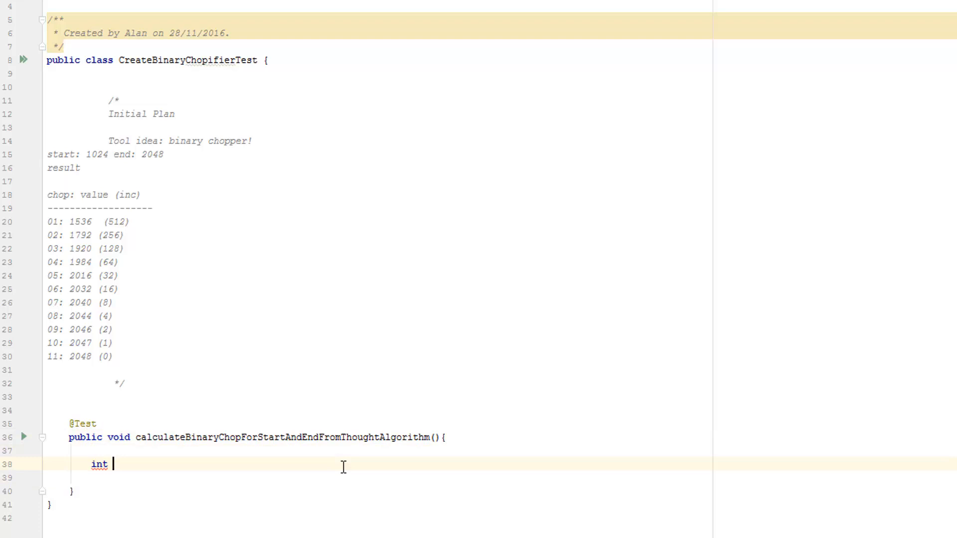
Declare start, end = 2048, choppoint = start and inc = start inside the test method.
{"action": "type", "text": "start = 1024;"}
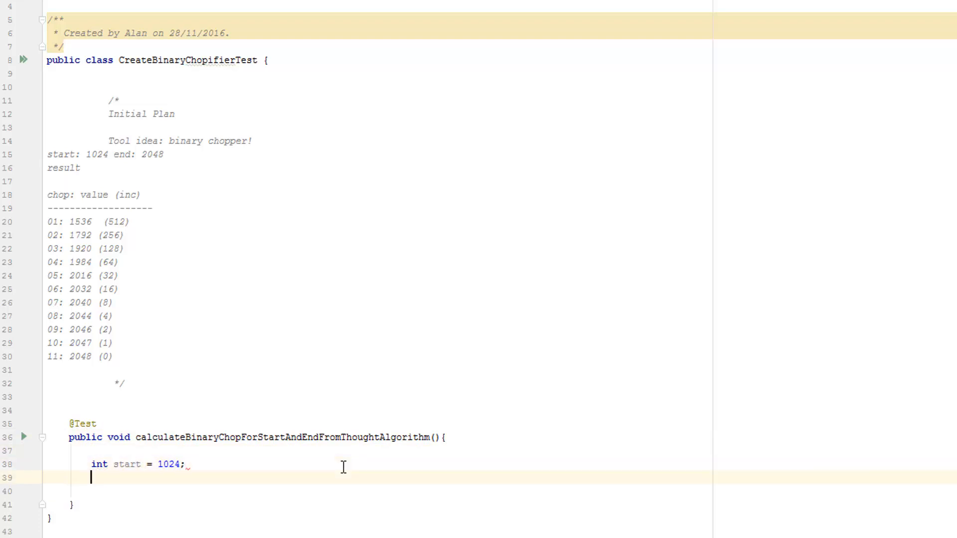
{"action": "type", "text": "int end ="}
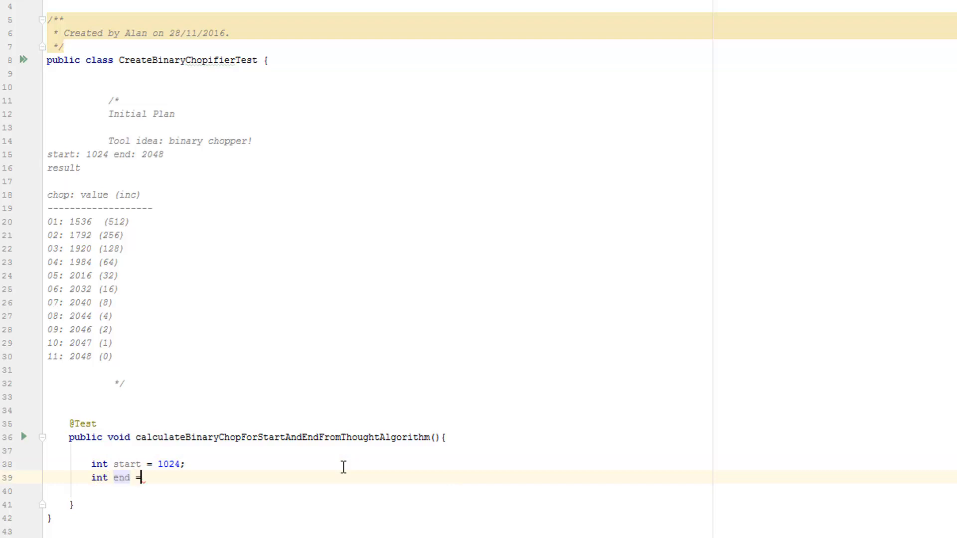
{"action": "type", "text": "2048;"}
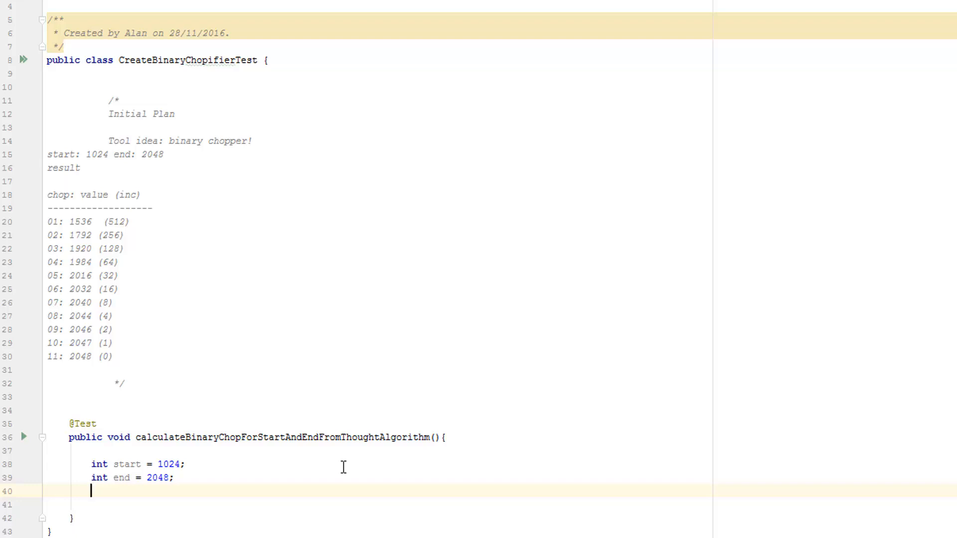
{"action": "type", "text": "int choppoint = start;"}
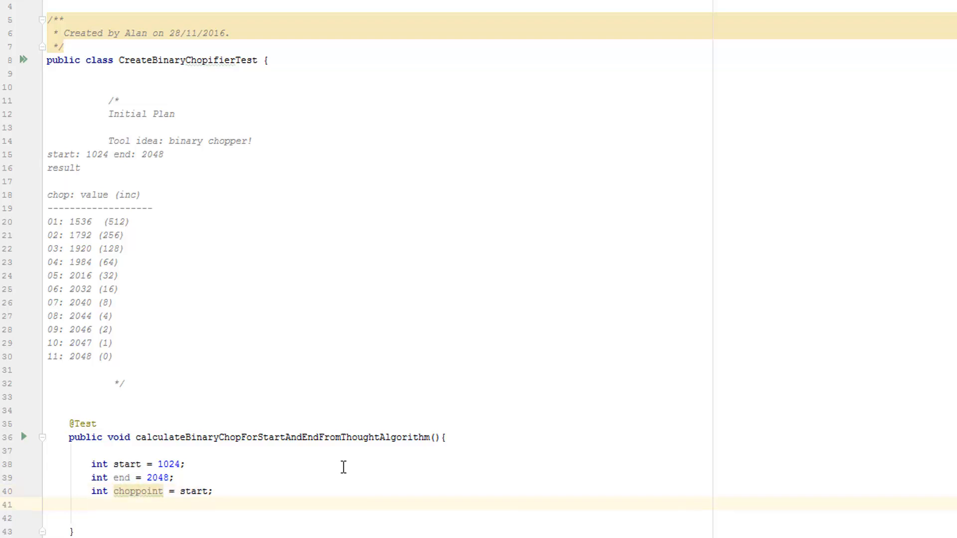
{"action": "type", "text": "int"}
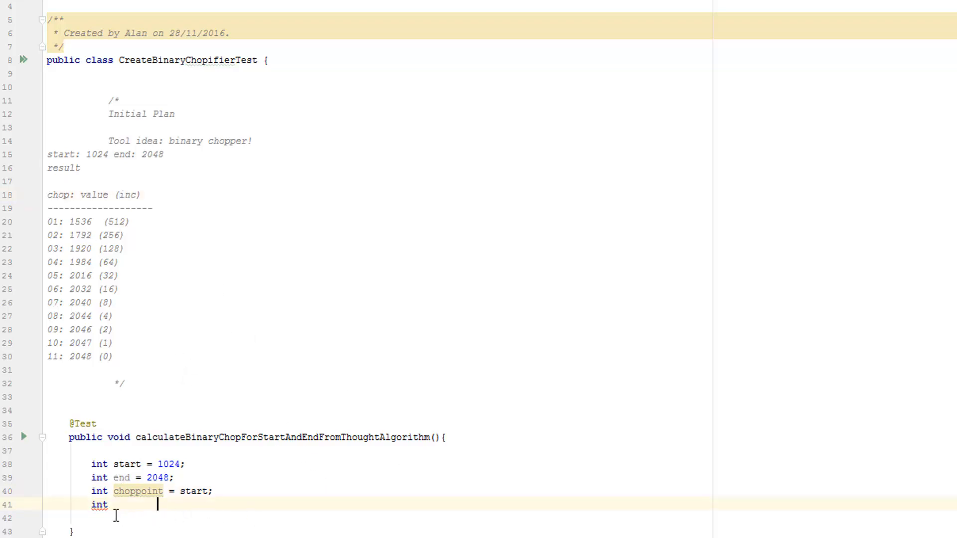
{"action": "type", "text": "inc"}
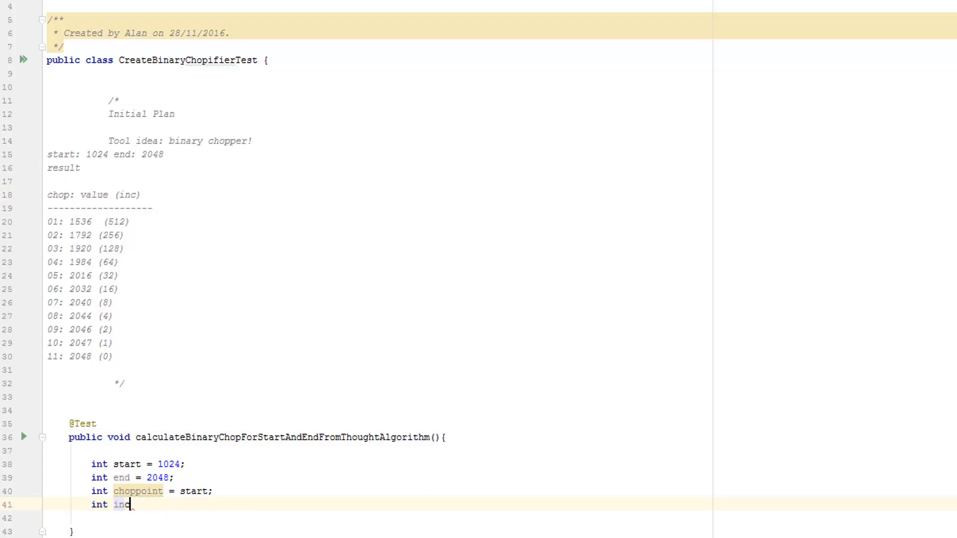
{"action": "type", "text": "=start;"}
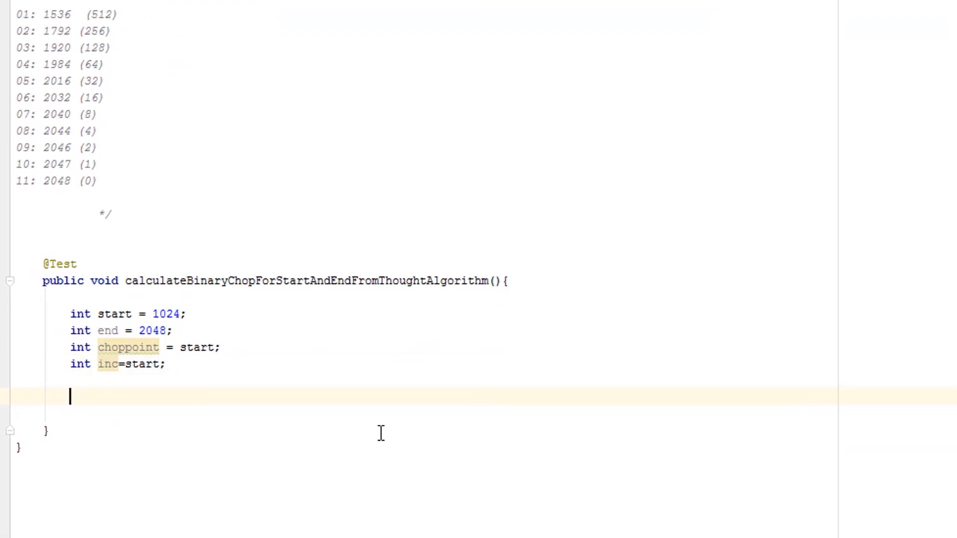
Write a while(inc > 0) loop setting inc = (end-choppoint)/2 and choppoint = choppoint+inc.
{"action": "type", "text": "while"}
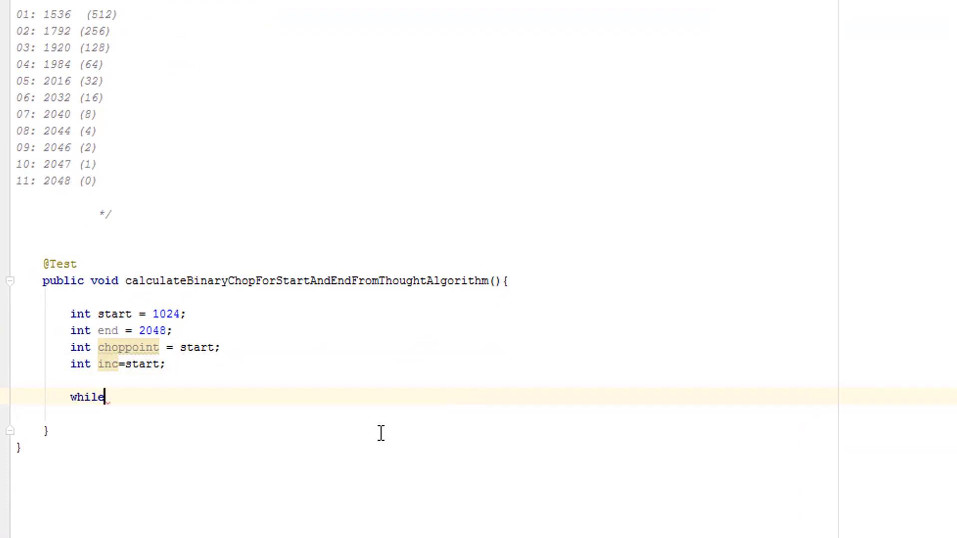
{"action": "type", "text": "(inc > 0)"}
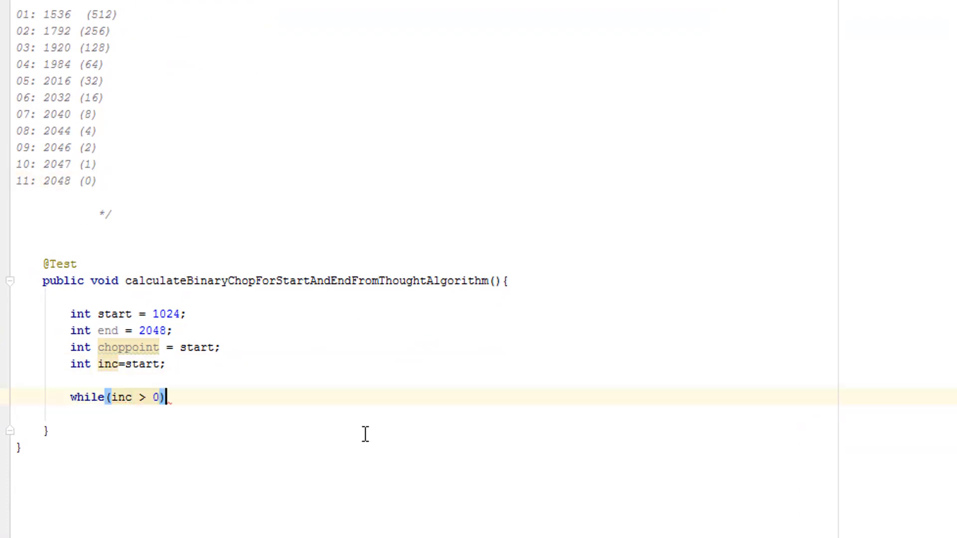
{"action": "type", "text": "{"}
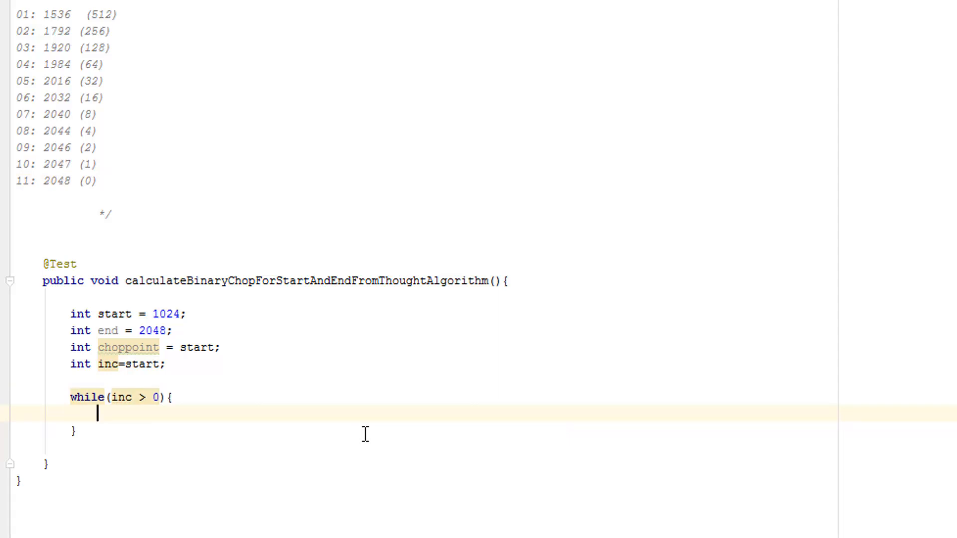
{"action": "type", "text": "inc"}
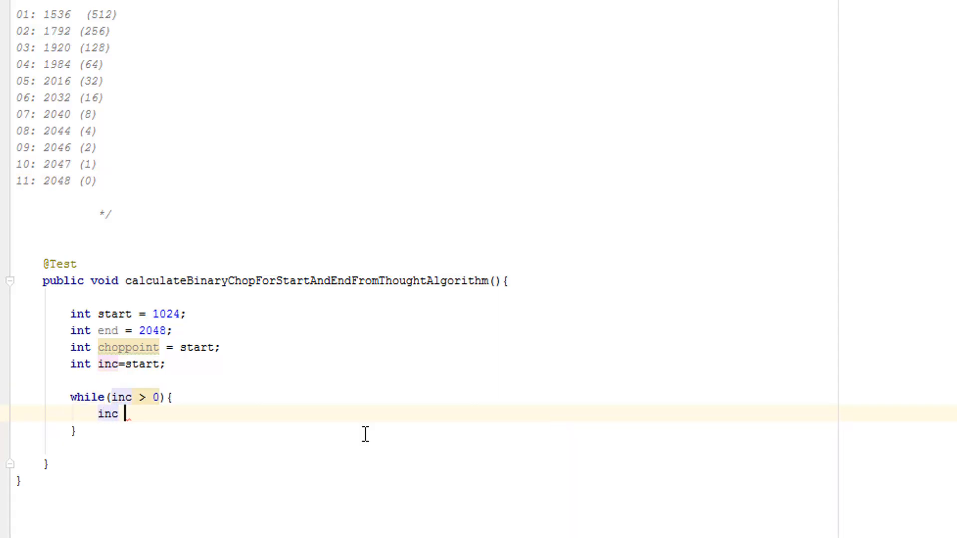
{"action": "type", "text": "(end"}
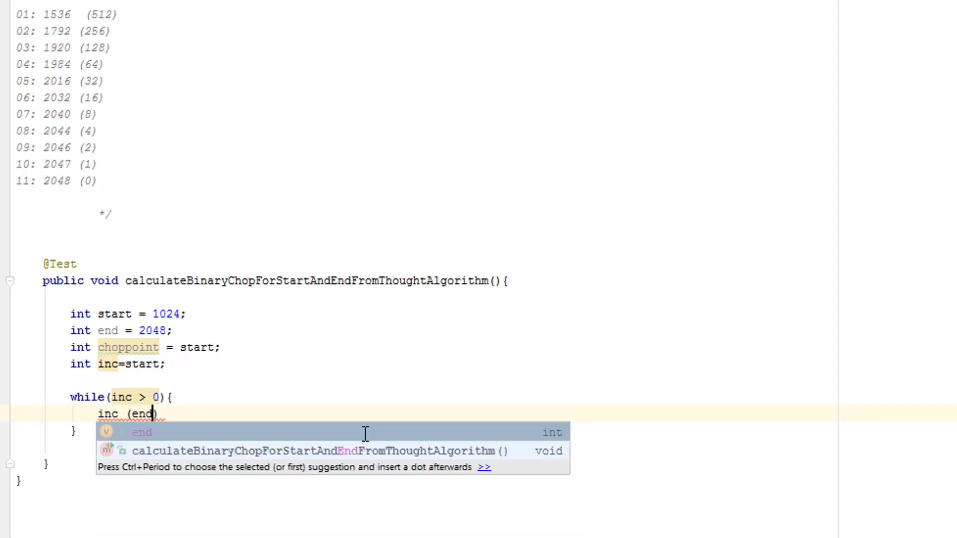
{"action": "type", "text": "-choppoint"}
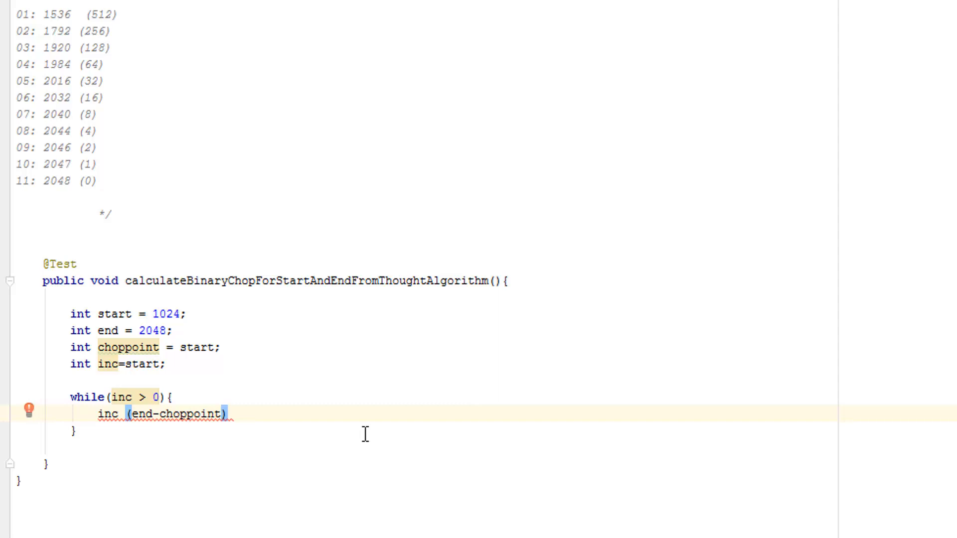
{"action": "type", "text": "/2;"}
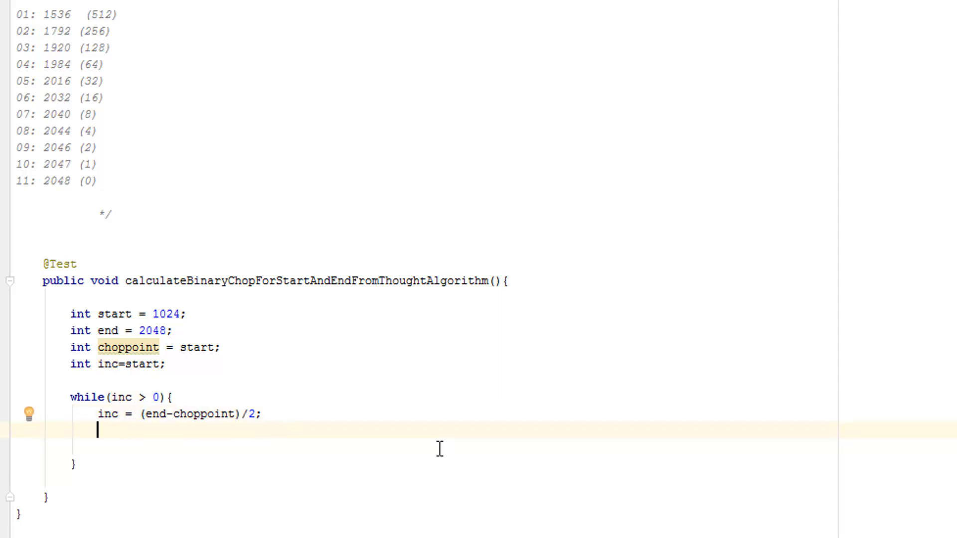
{"action": "type", "text": "choppoint"}
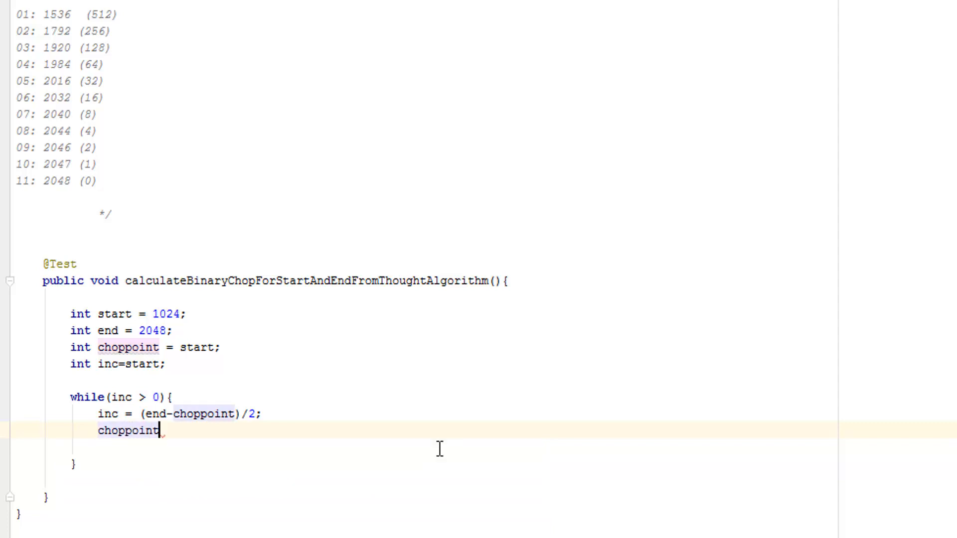
{"action": "type", "text": "= choppoint"}
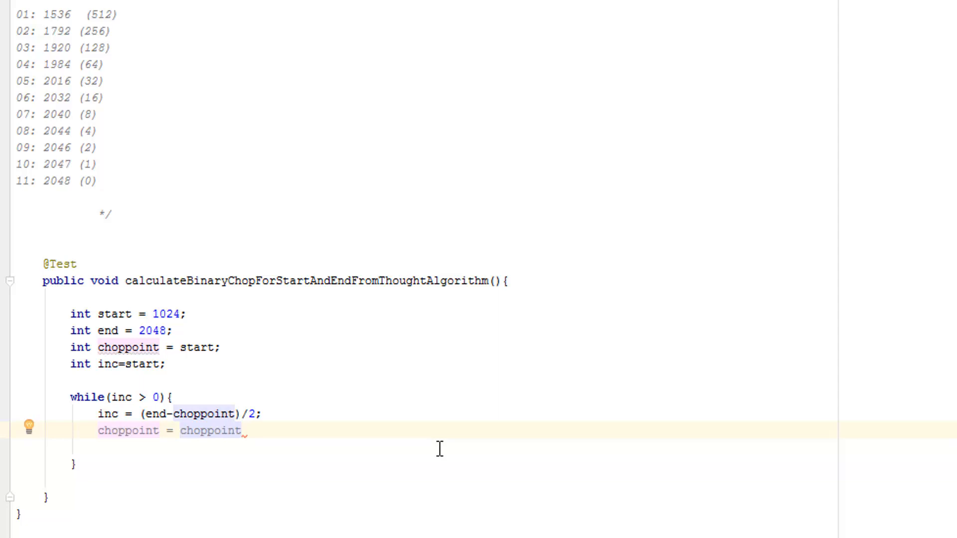
{"action": "type", "text": "+inc;"}
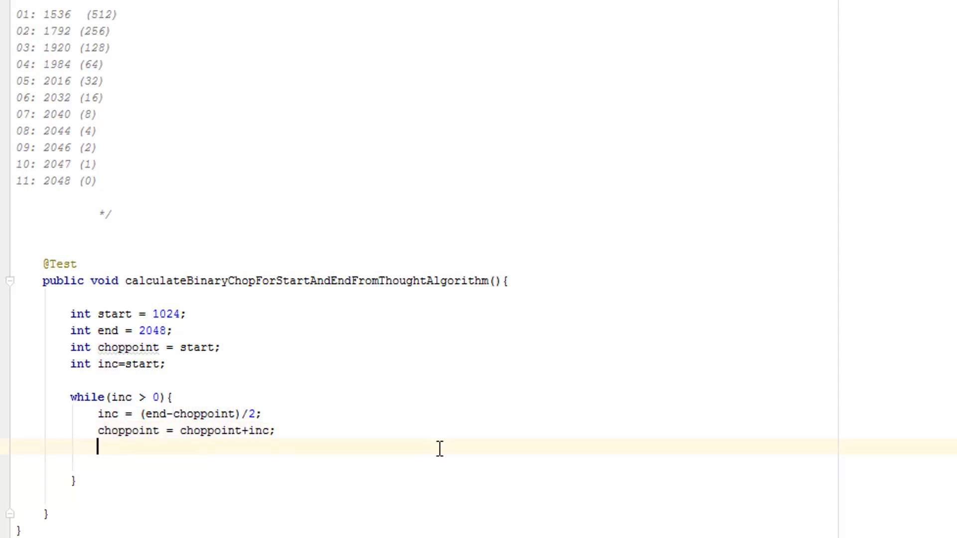
Print choppoint and inc each iteration with System.out.println(String.format("%d (%d)", choppoint, inc)).
{"action": "type", "text": "Syste"}
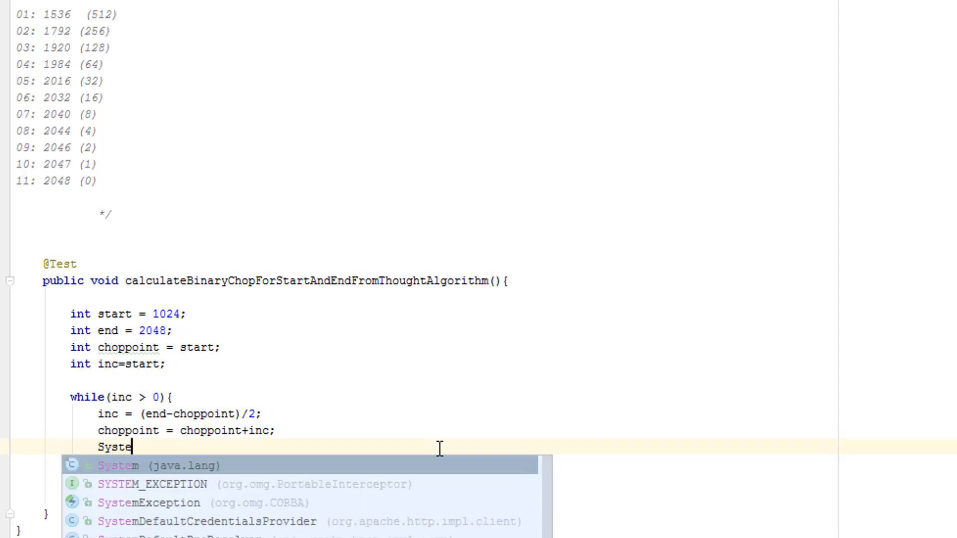
{"action": "type", "text": "m.outp"}
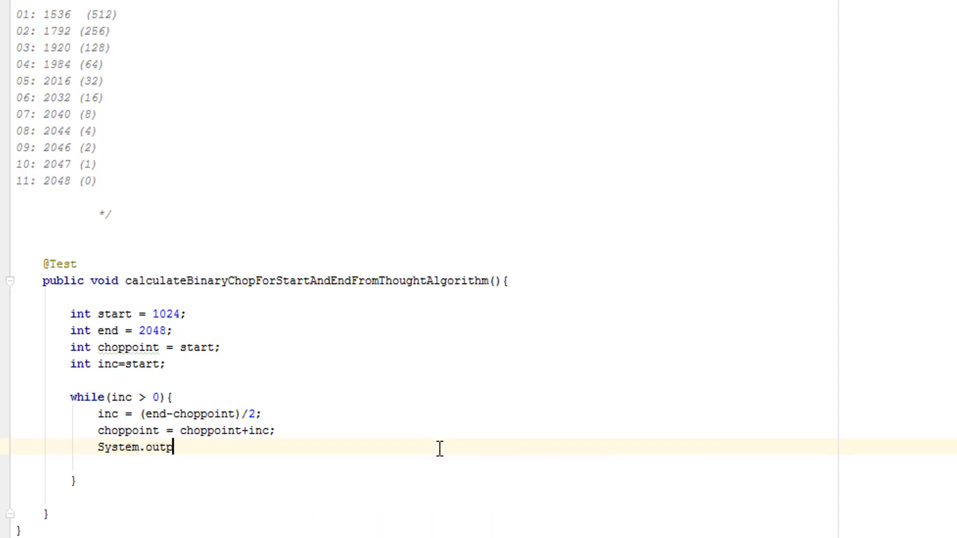
{"action": "type", "text": ".println"}
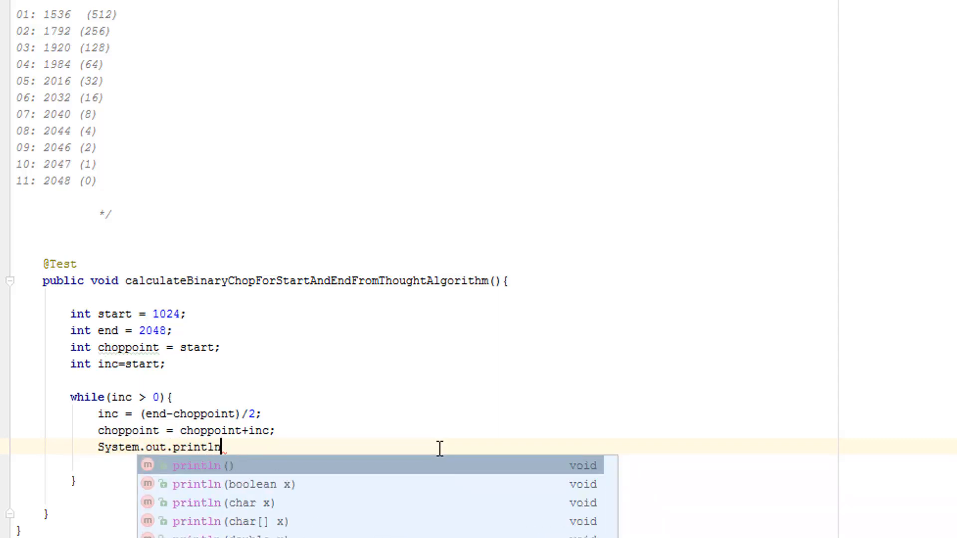
{"action": "type", "text": "(St"}
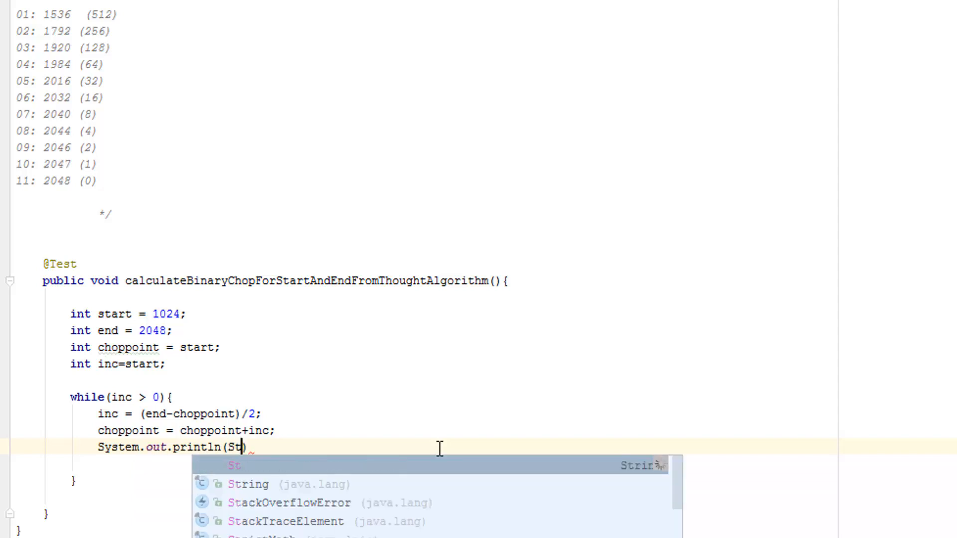
{"action": "type", "text": "ring.format(\""}
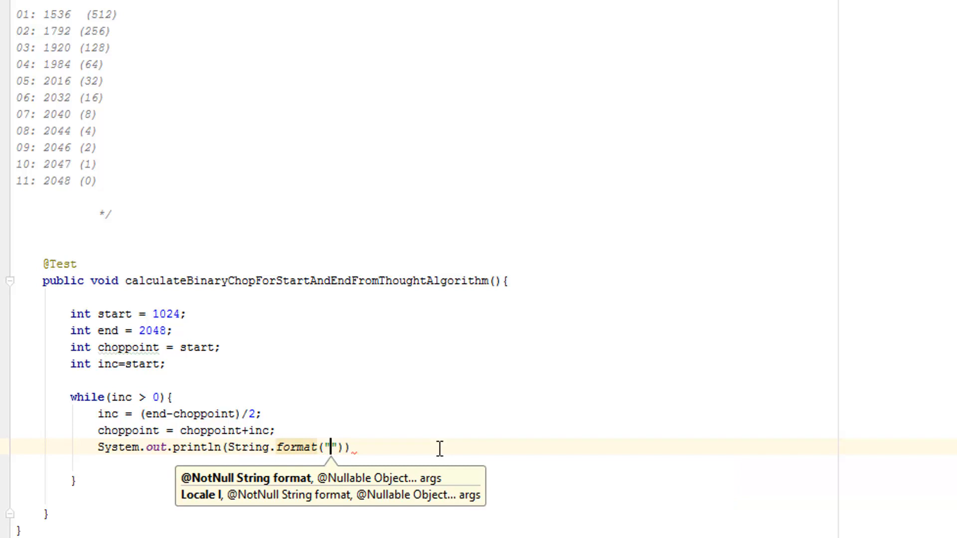
{"action": "type", "text": "%"}
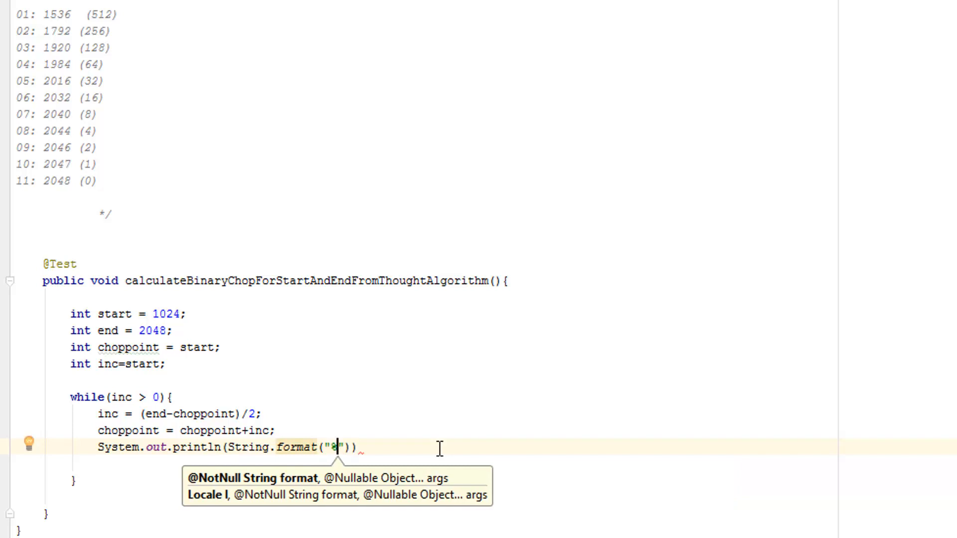
{"action": "type", "text": "d"}
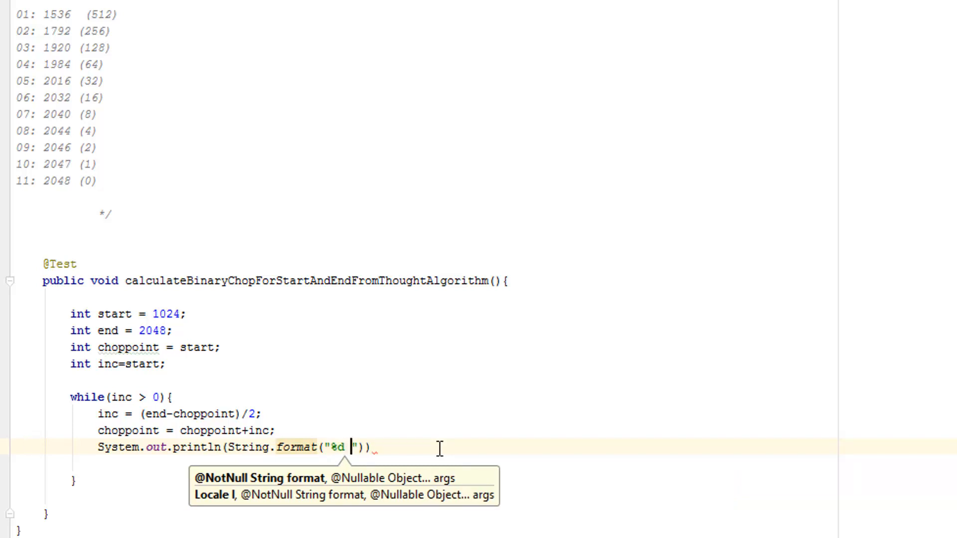
{"action": "type", "text": "(%d)\", choppoint"}
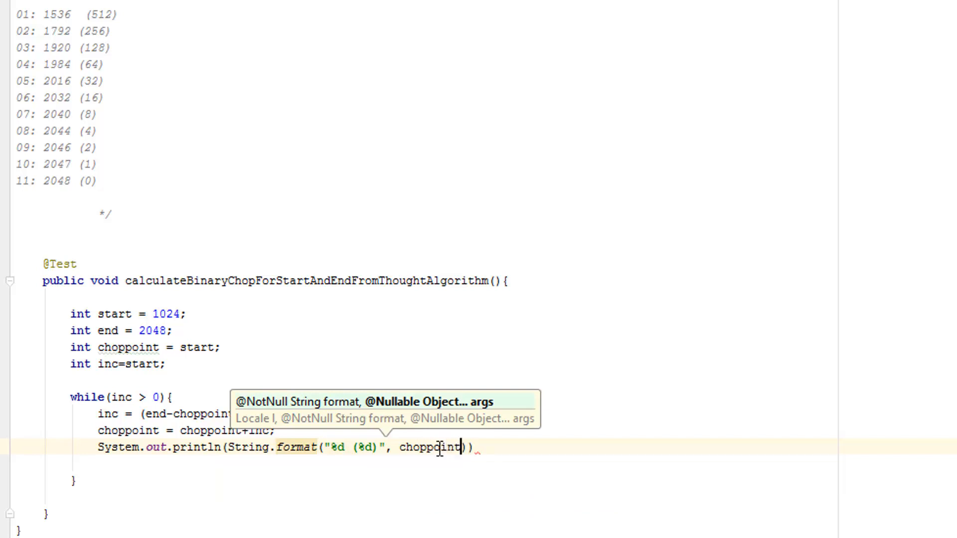
{"action": "type", "text": ", inc"}
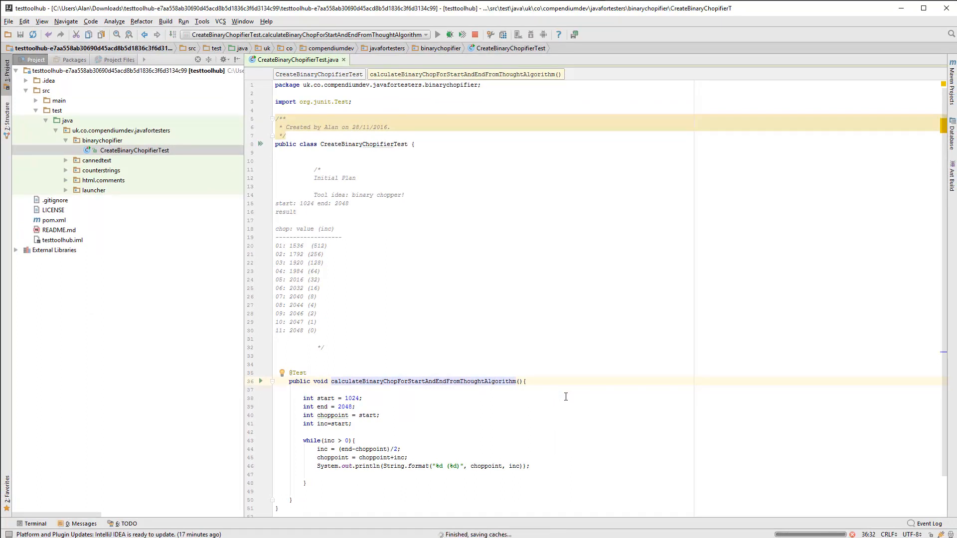
{"action": "left_click", "coordinate": [438, 34]}
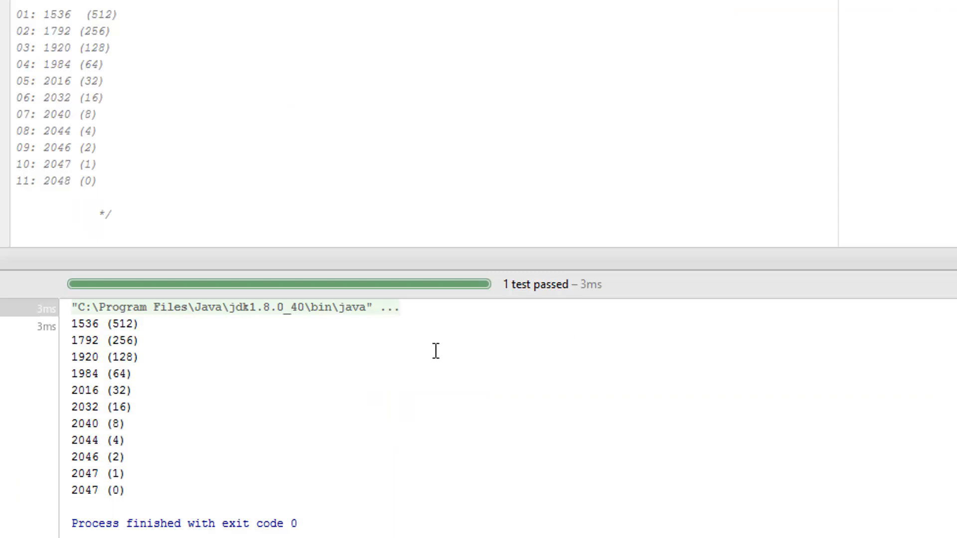
{"action": "mouse_move", "coordinate": [154, 109]}
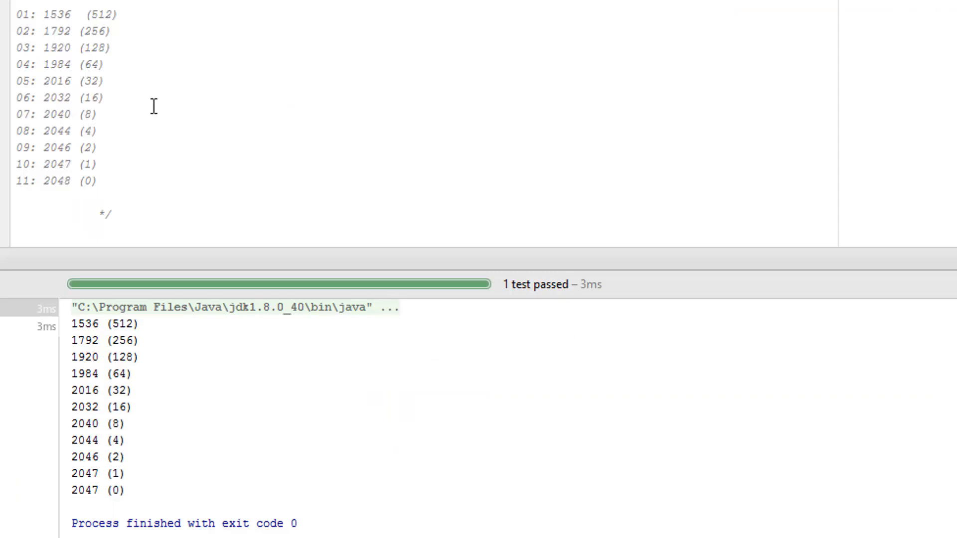
{"action": "mouse_move", "coordinate": [56, 48]}
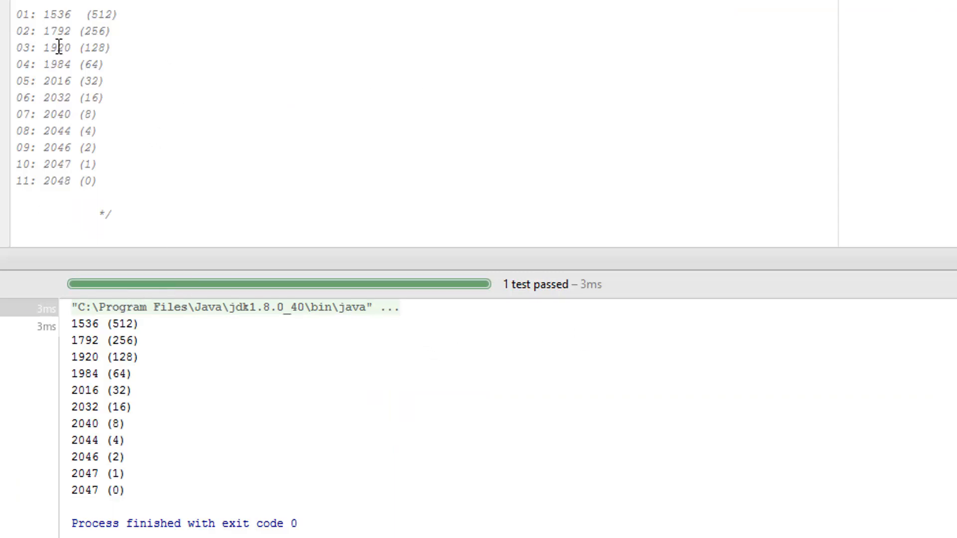
{"action": "double_click", "coordinate": [95, 504]}
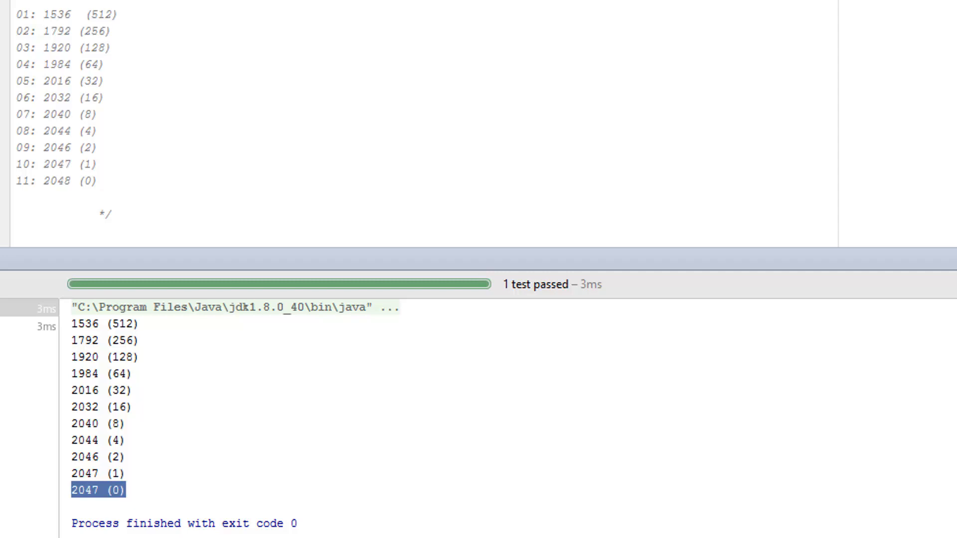
{"action": "mouse_move", "coordinate": [300, 198]}
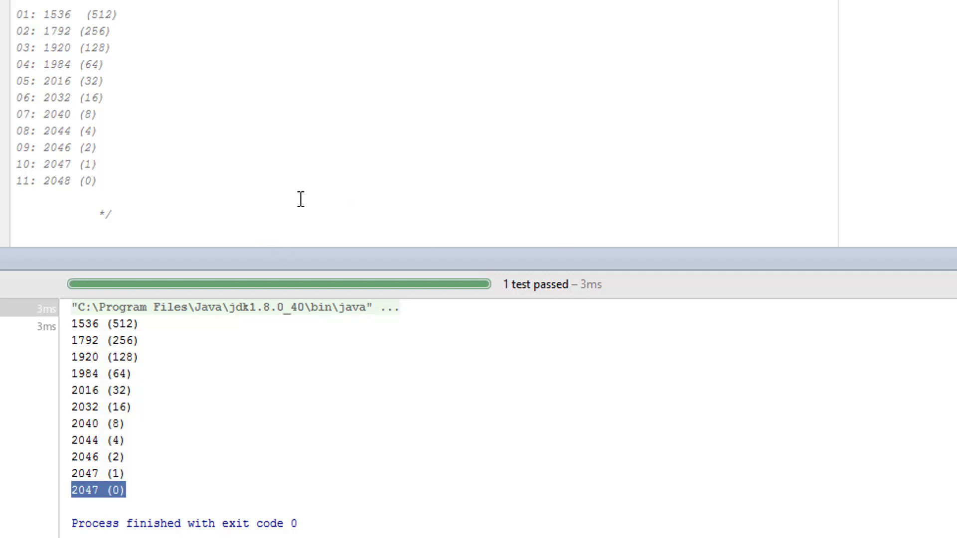
{"action": "mouse_move", "coordinate": [267, 198]}
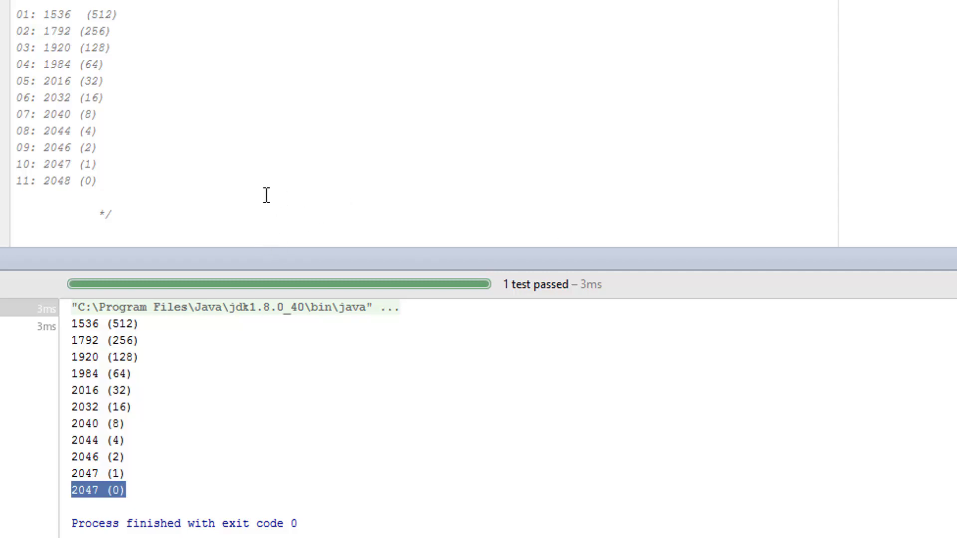
{"action": "mouse_move", "coordinate": [239, 151]}
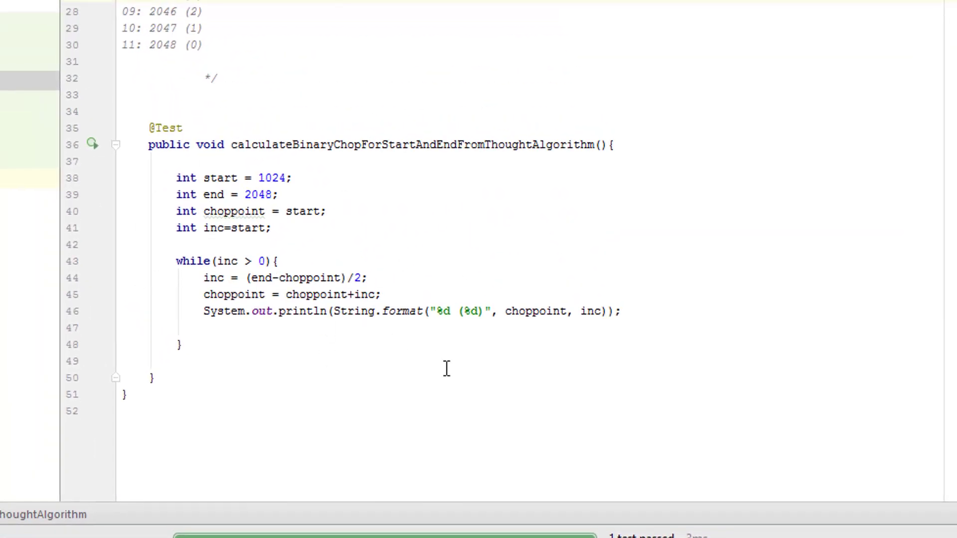
{"action": "mouse_move", "coordinate": [383, 333]}
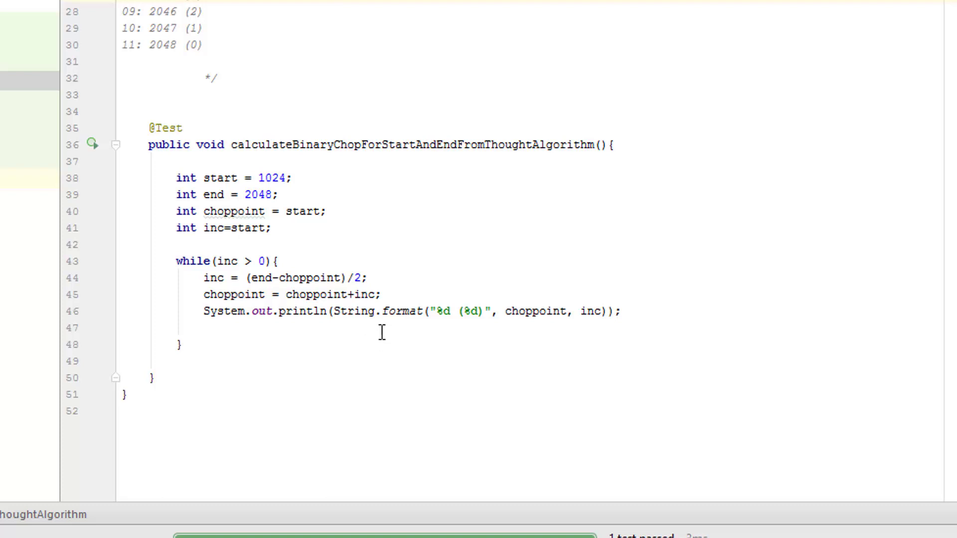
{"action": "mouse_move", "coordinate": [275, 211]}
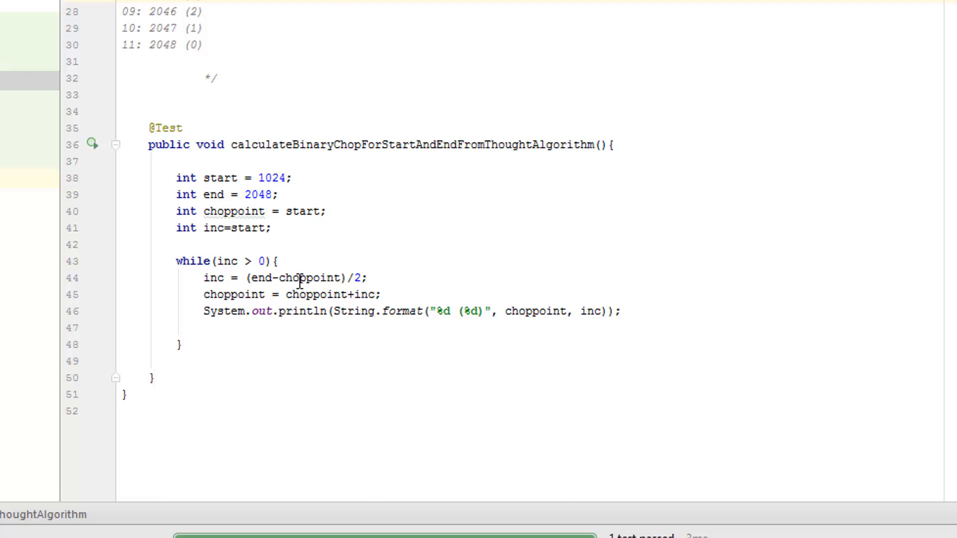
{"action": "mouse_move", "coordinate": [243, 294]}
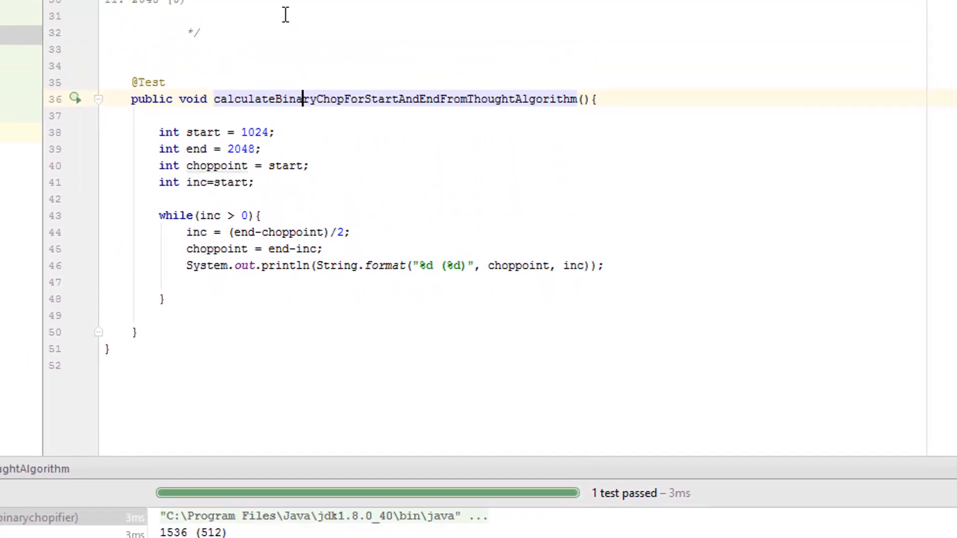
{"action": "mouse_move", "coordinate": [295, 240]}
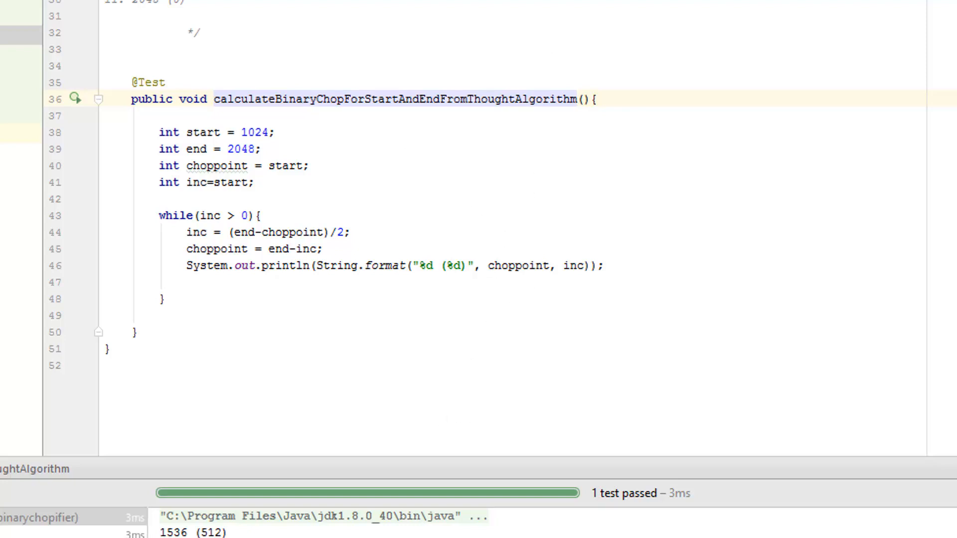
{"action": "mouse_move", "coordinate": [352, 185]}
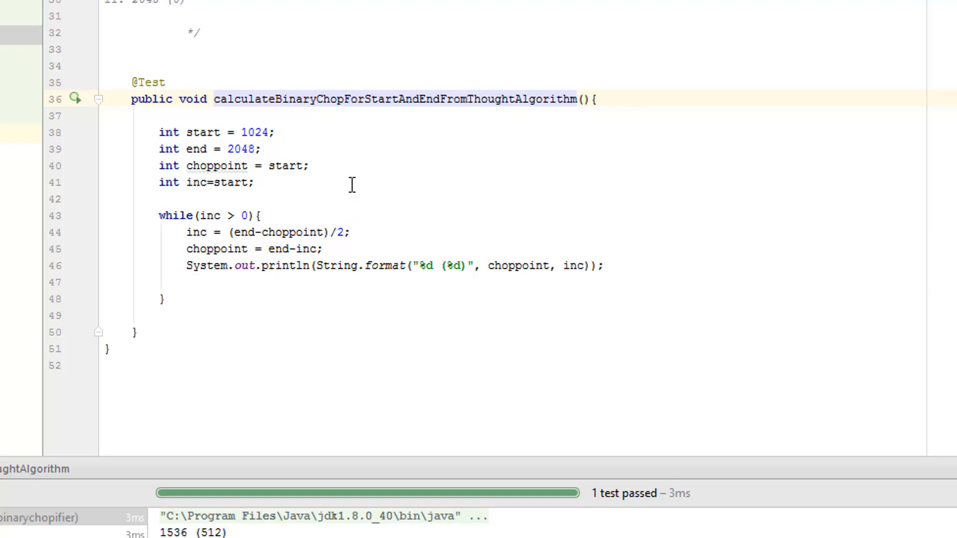
{"action": "mouse_move", "coordinate": [243, 148]}
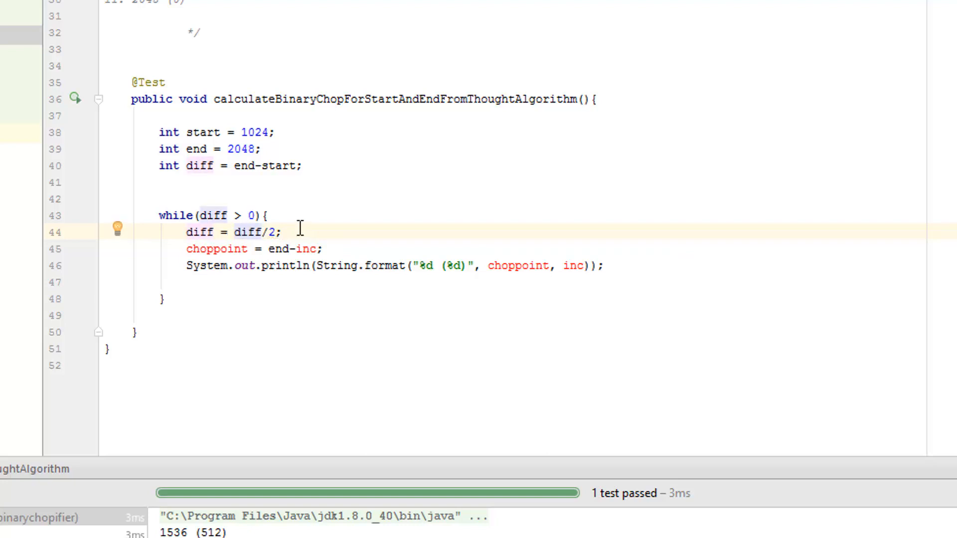
{"action": "mouse_move", "coordinate": [211, 249]}
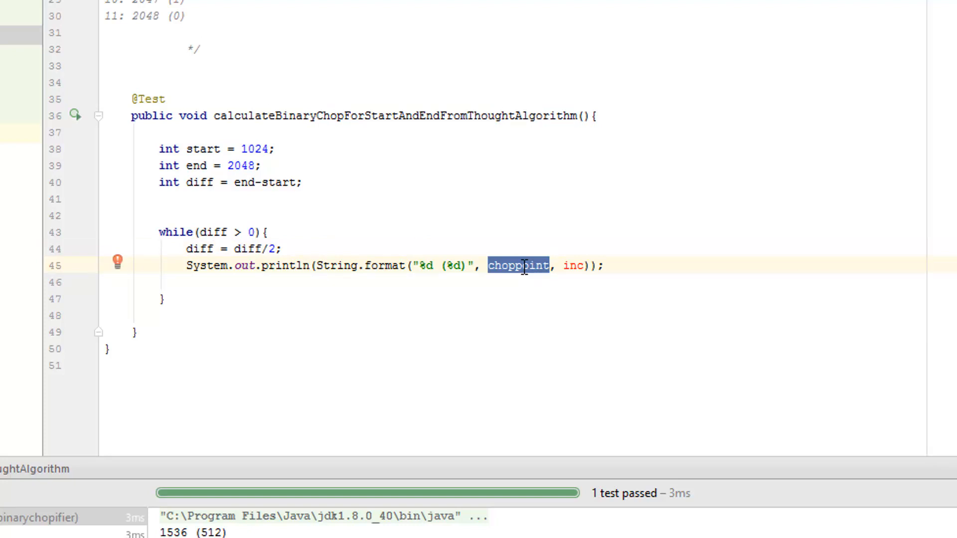
Change the print statement to output end-diff and diff.
{"action": "type", "text": "end-diff"}
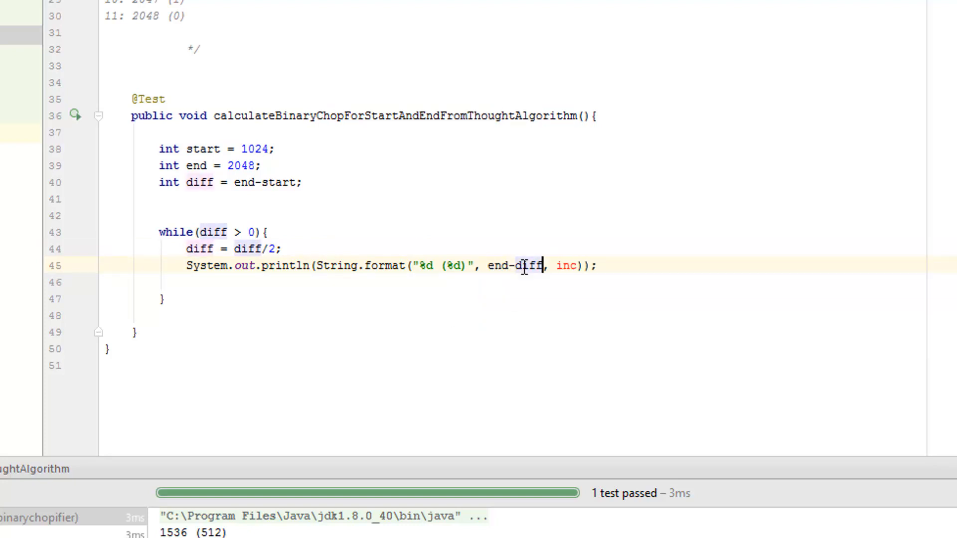
{"action": "type", "text": "diff"}
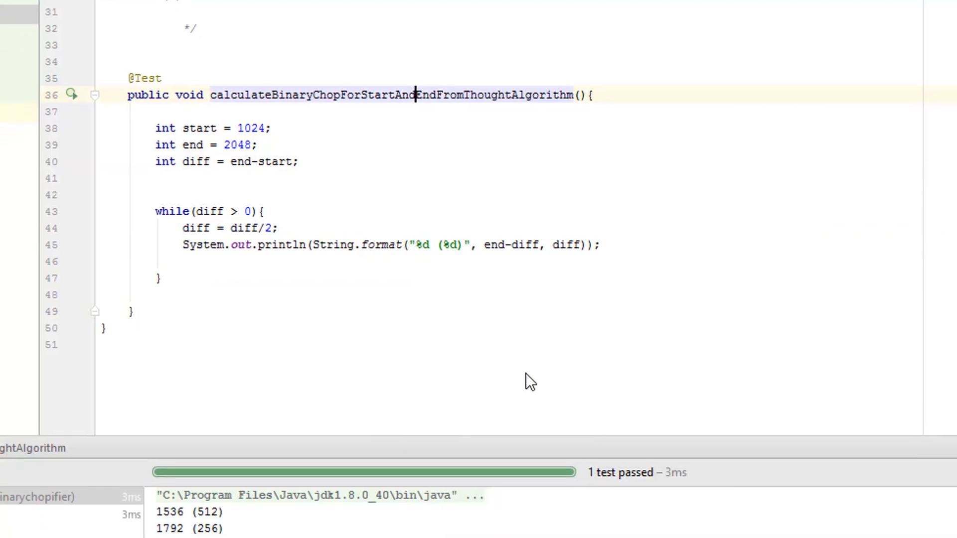
{"action": "scroll", "scroll_direction": "down", "scroll_amount": 3}
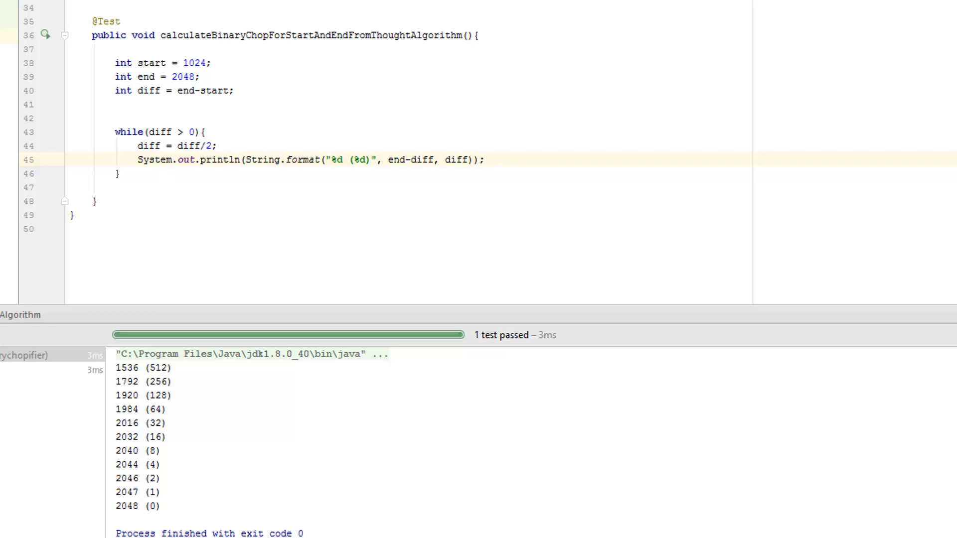
{"action": "left_click", "coordinate": [298, 118]}
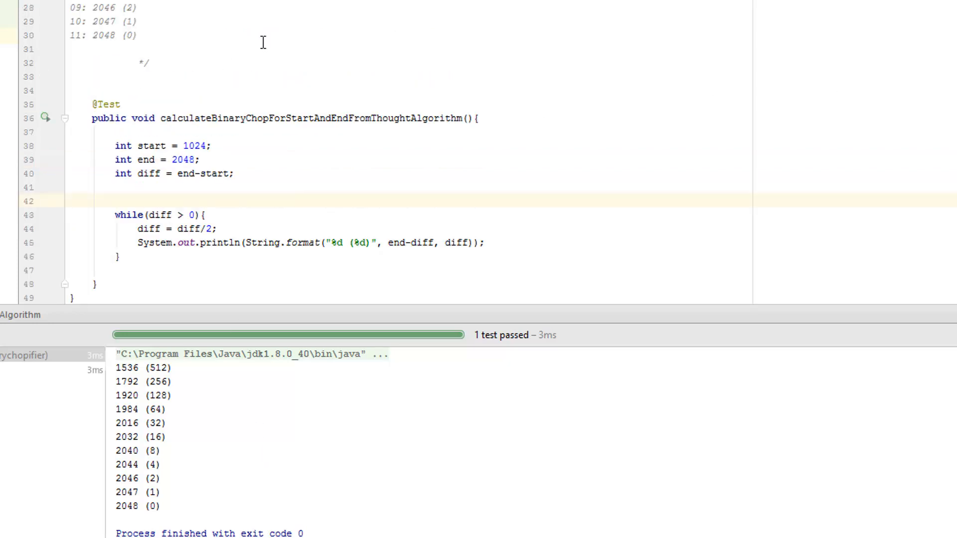
Change end from 2048 to 250 and rerun the test.
{"action": "double_click", "coordinate": [194, 146]}
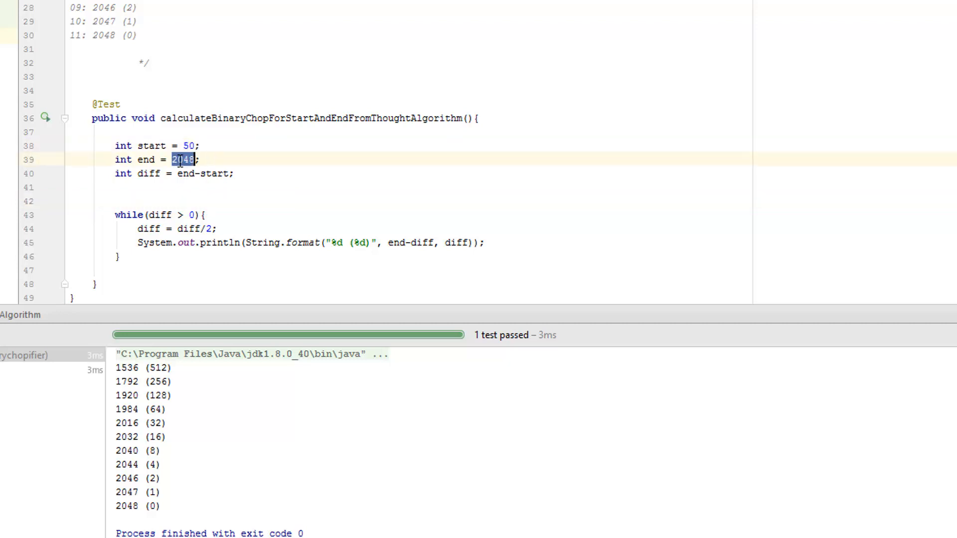
{"action": "type", "text": "250"}
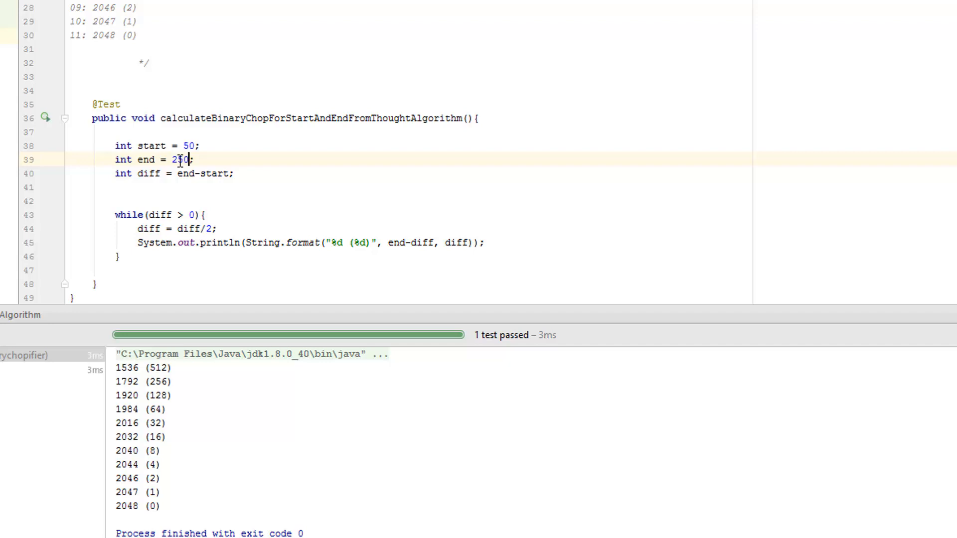
{"action": "left_click", "coordinate": [217, 118]}
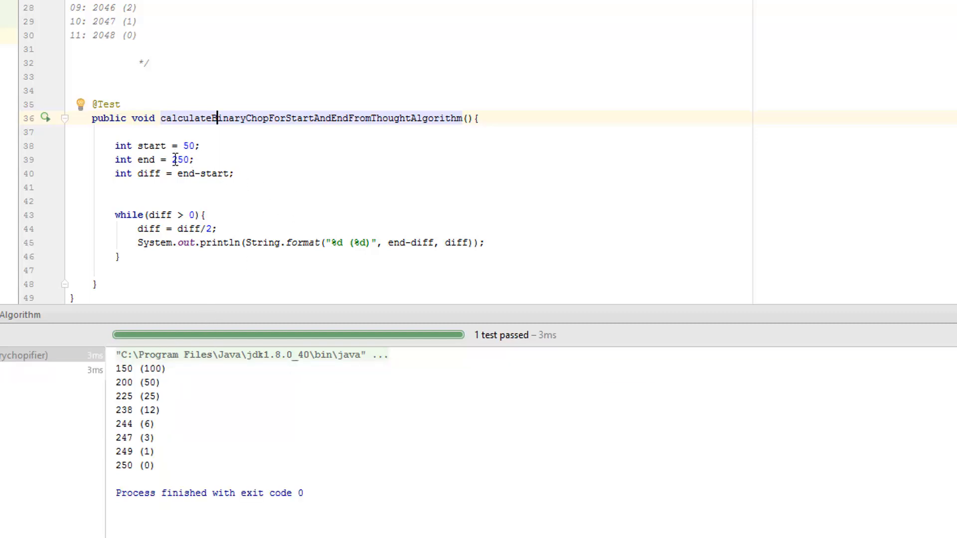
{"action": "double_click", "coordinate": [189, 146]}
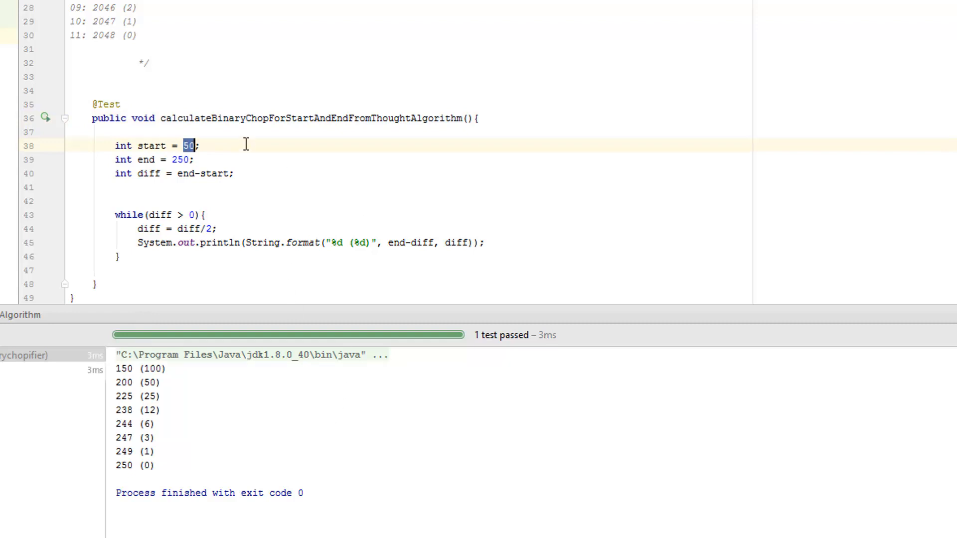
{"action": "mouse_move", "coordinate": [128, 366]}
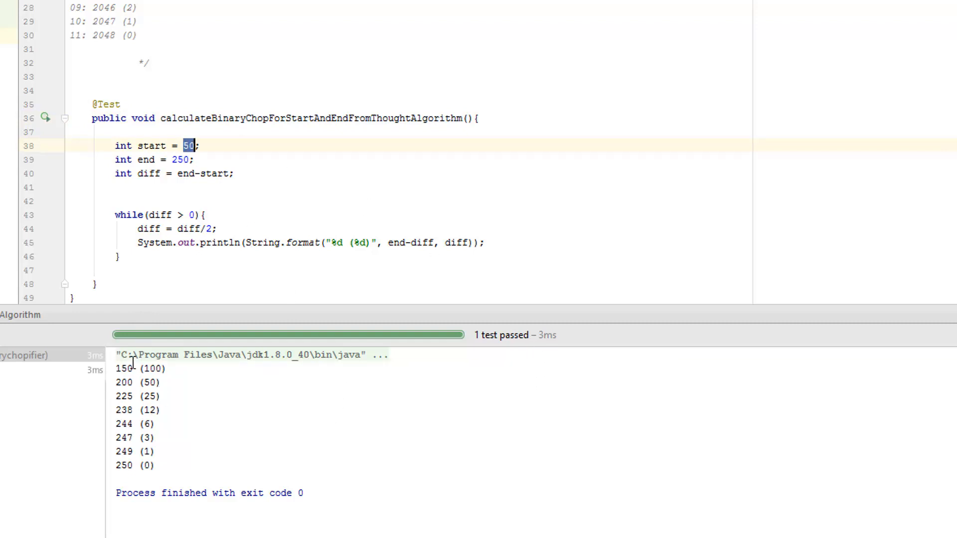
{"action": "double_click", "coordinate": [123, 369]}
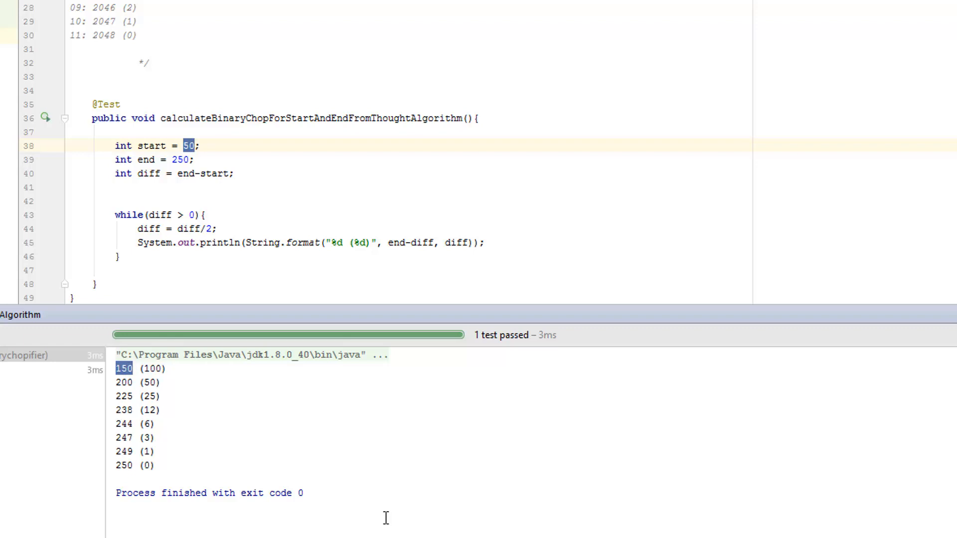
{"action": "mouse_move", "coordinate": [439, 442]}
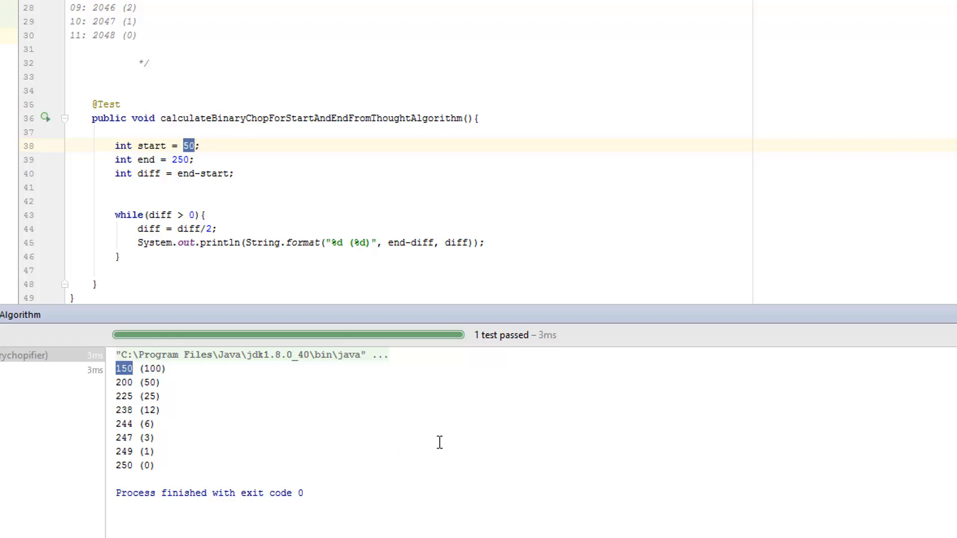
{"action": "mouse_move", "coordinate": [472, 438]}
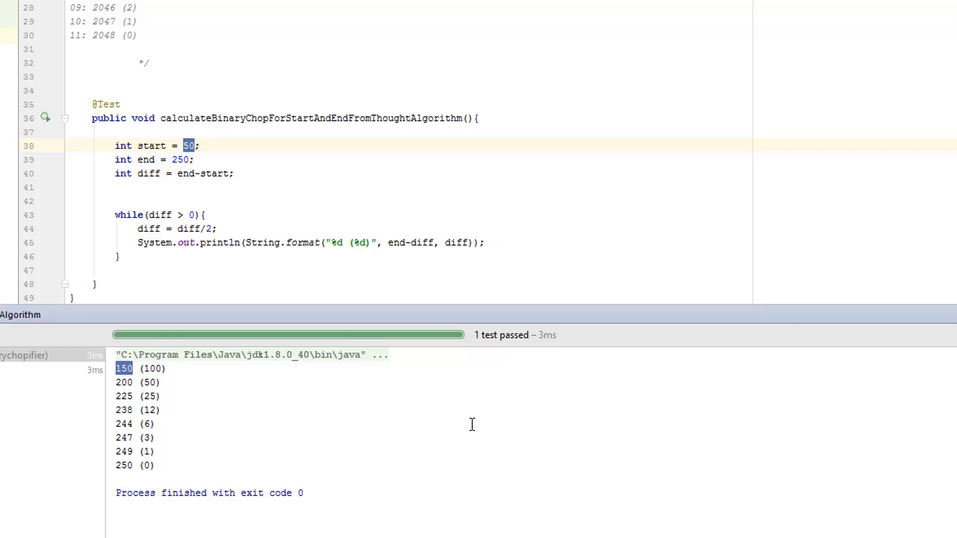
{"action": "mouse_move", "coordinate": [663, 445]}
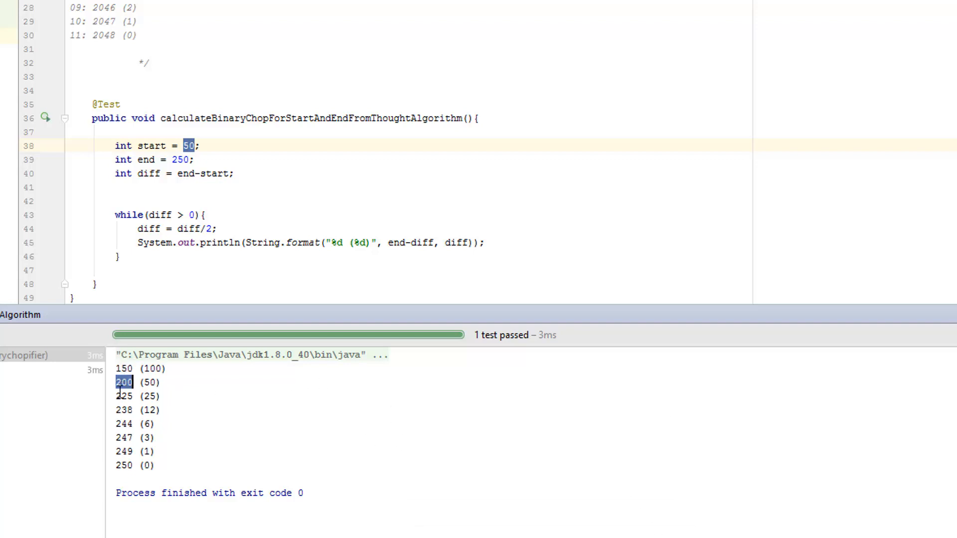
{"action": "mouse_move", "coordinate": [119, 475]}
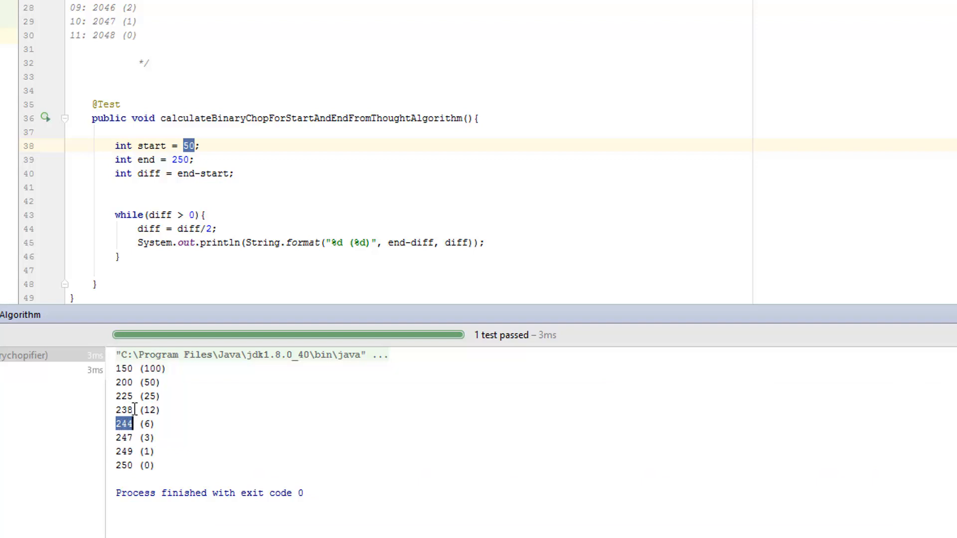
{"action": "mouse_move", "coordinate": [173, 423]}
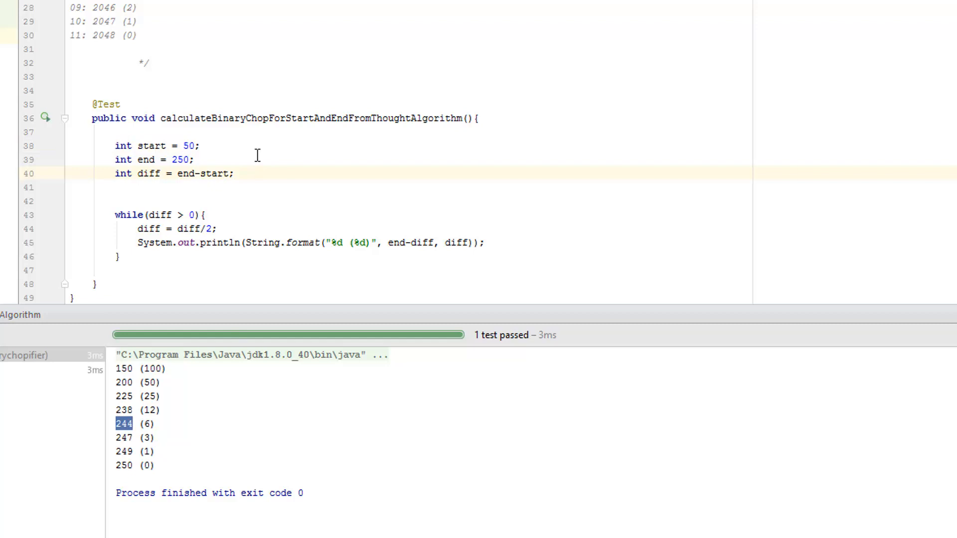
{"action": "scroll", "scroll_direction": "down", "scroll_amount": 3}
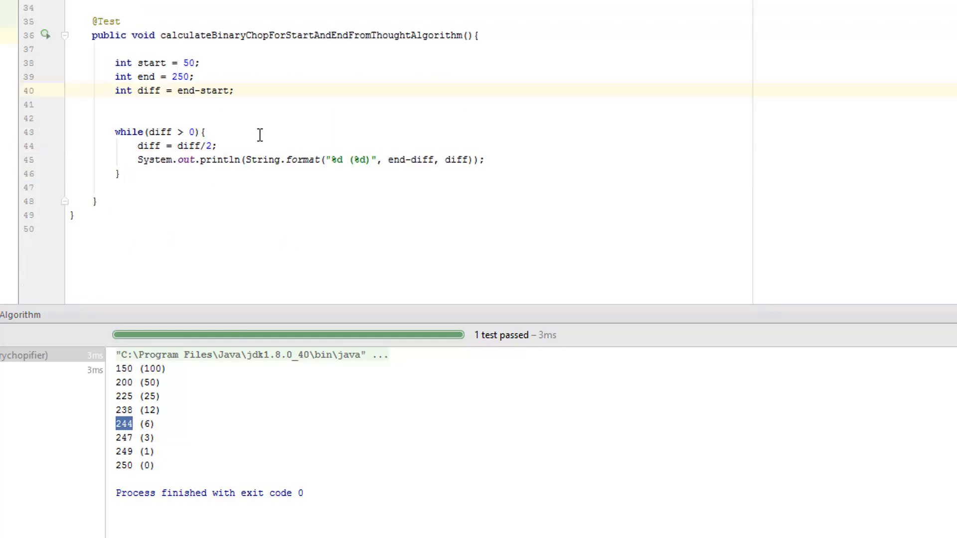
{"action": "mouse_move", "coordinate": [257, 133]}
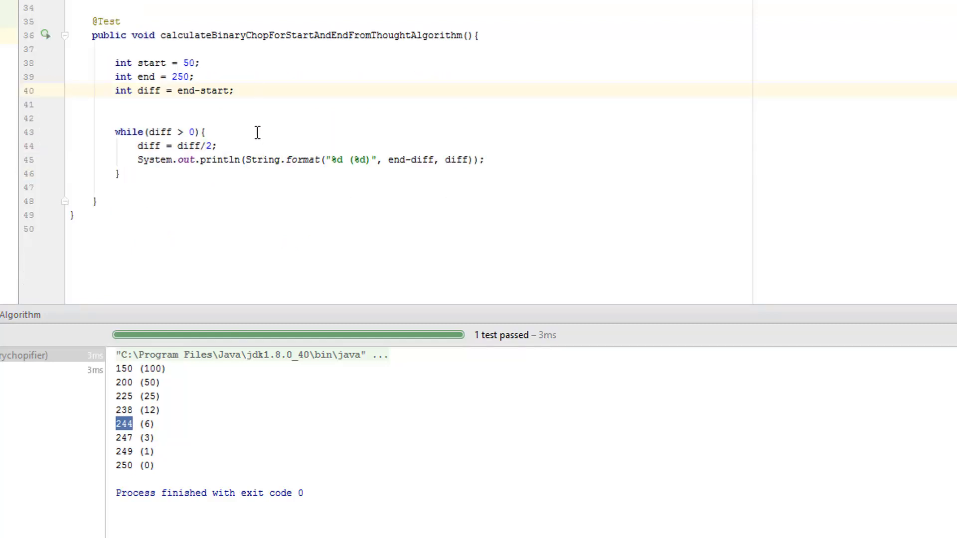
{"action": "mouse_move", "coordinate": [255, 145]}
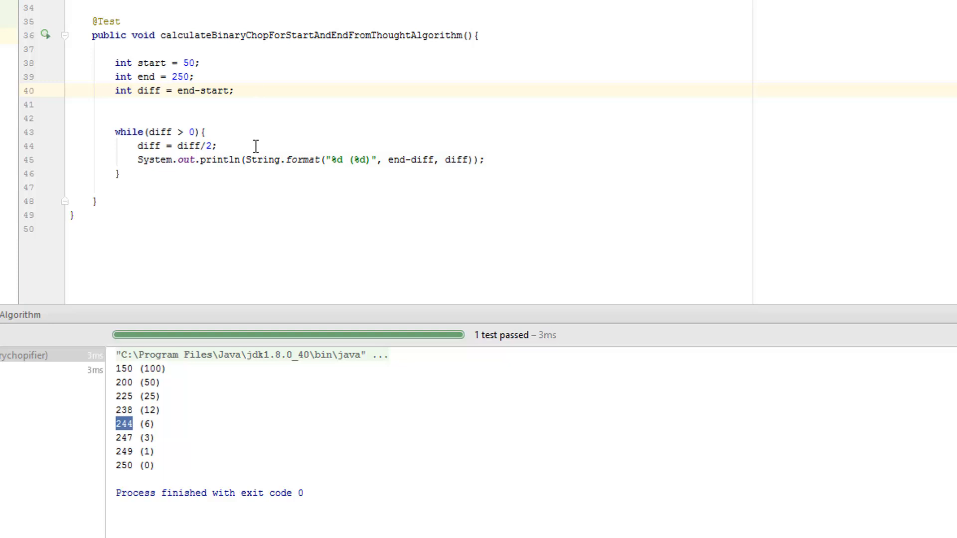